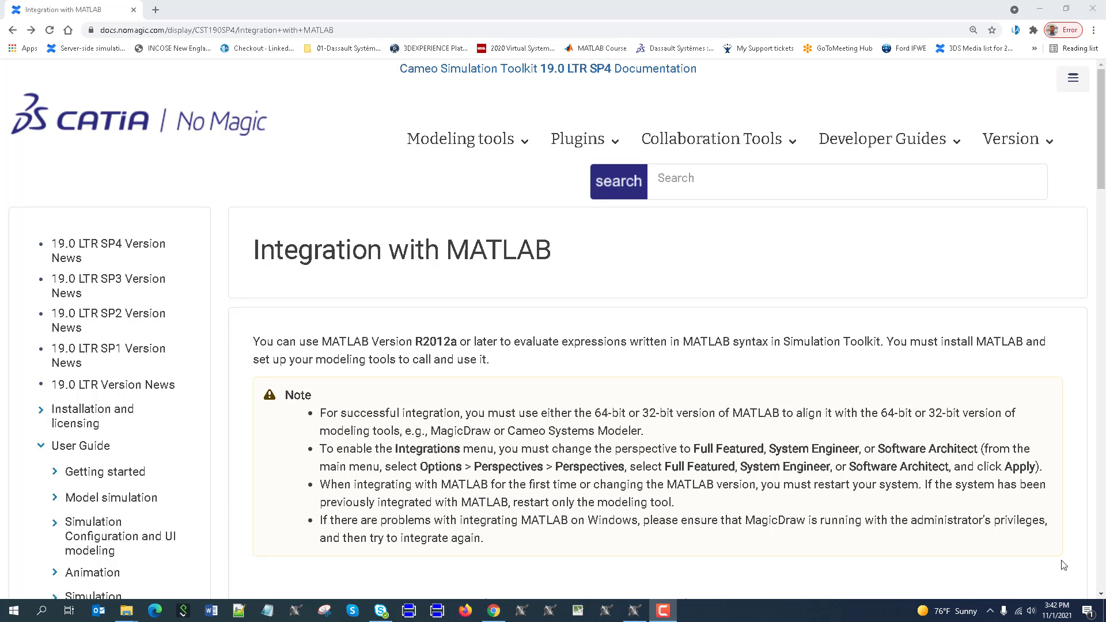
mouse_move(550, 340)
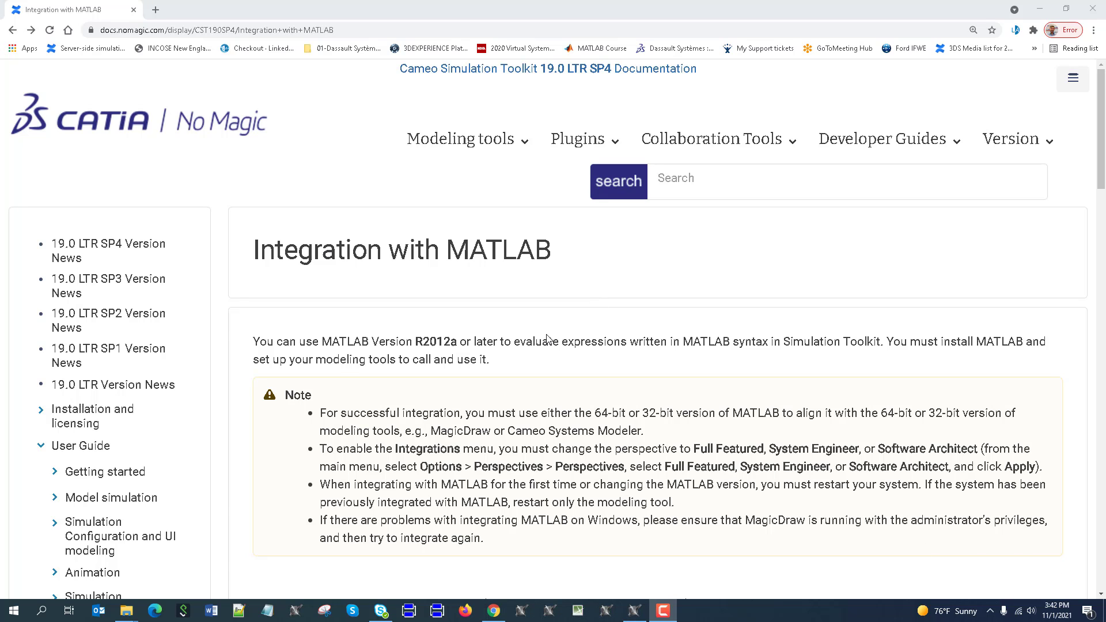
mouse_move(496, 610)
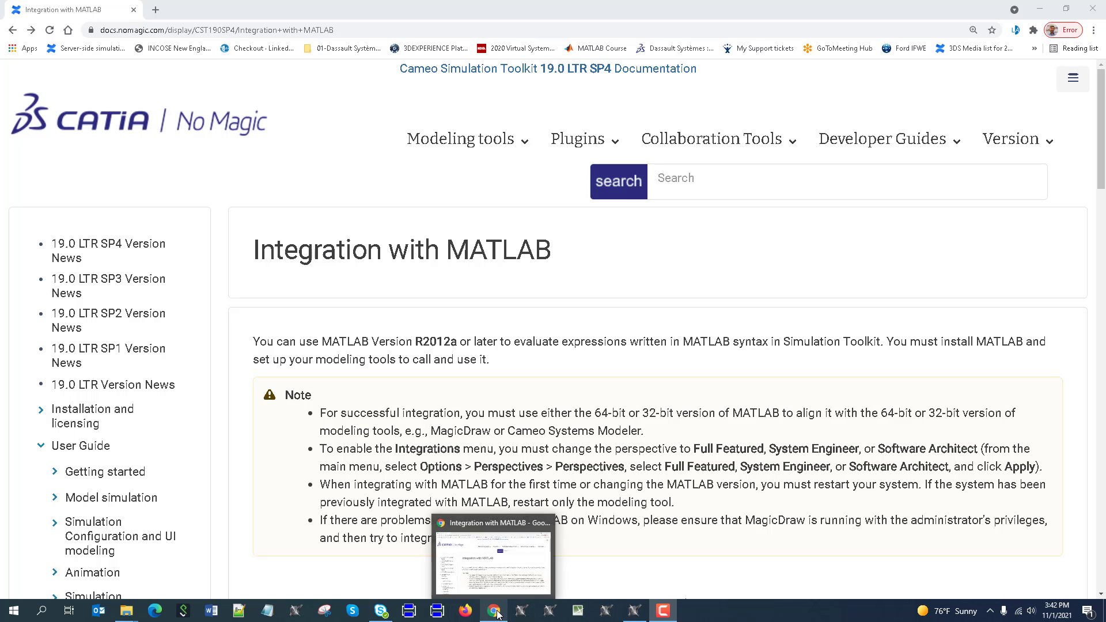
Set the MATLAB integration home directory to the Program Files MATLAB R2020a folder.
scroll(down, 3)
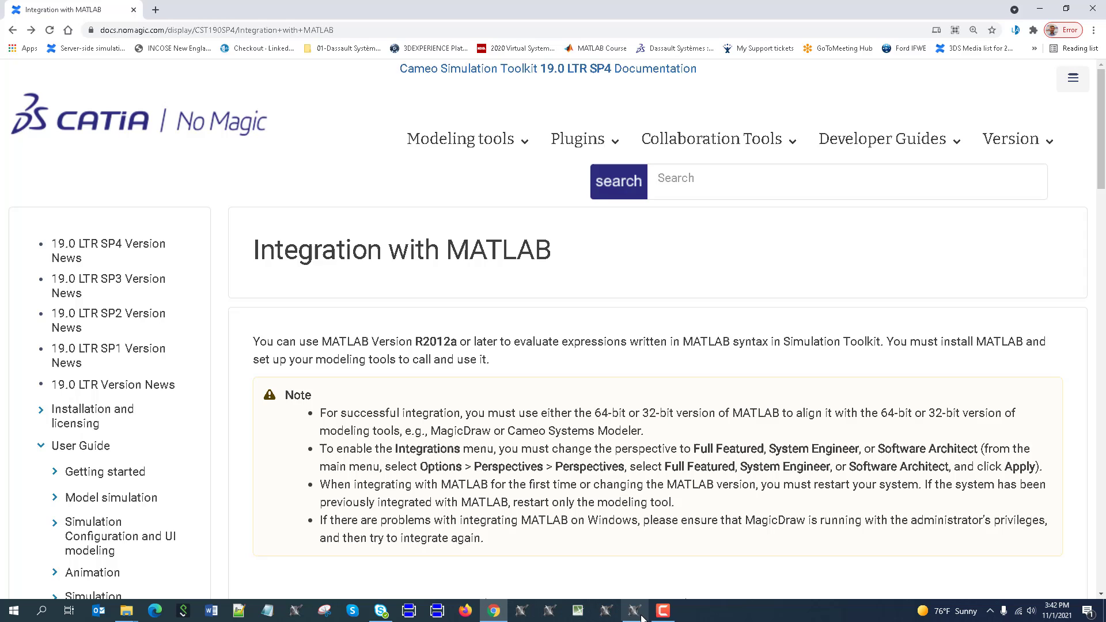
click(632, 610)
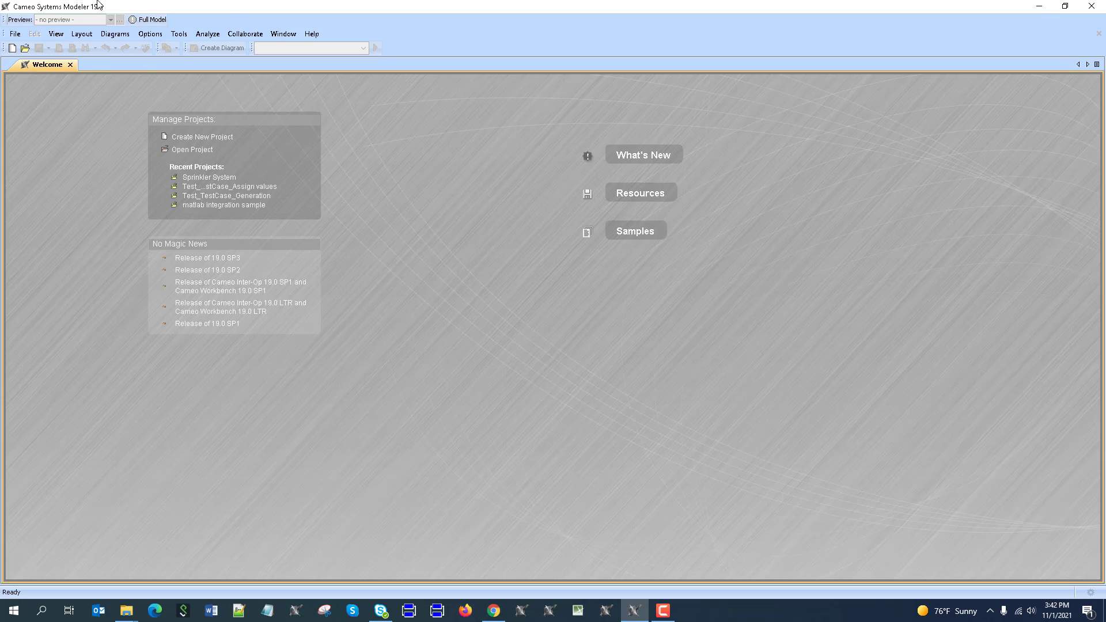
mouse_move(100, 60)
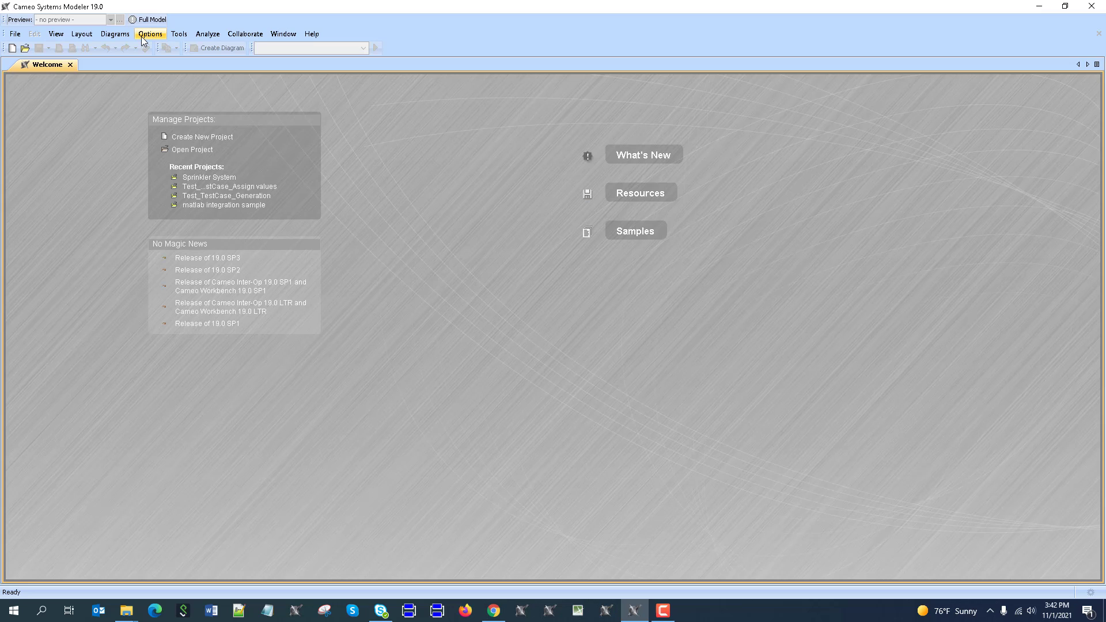
click(150, 33)
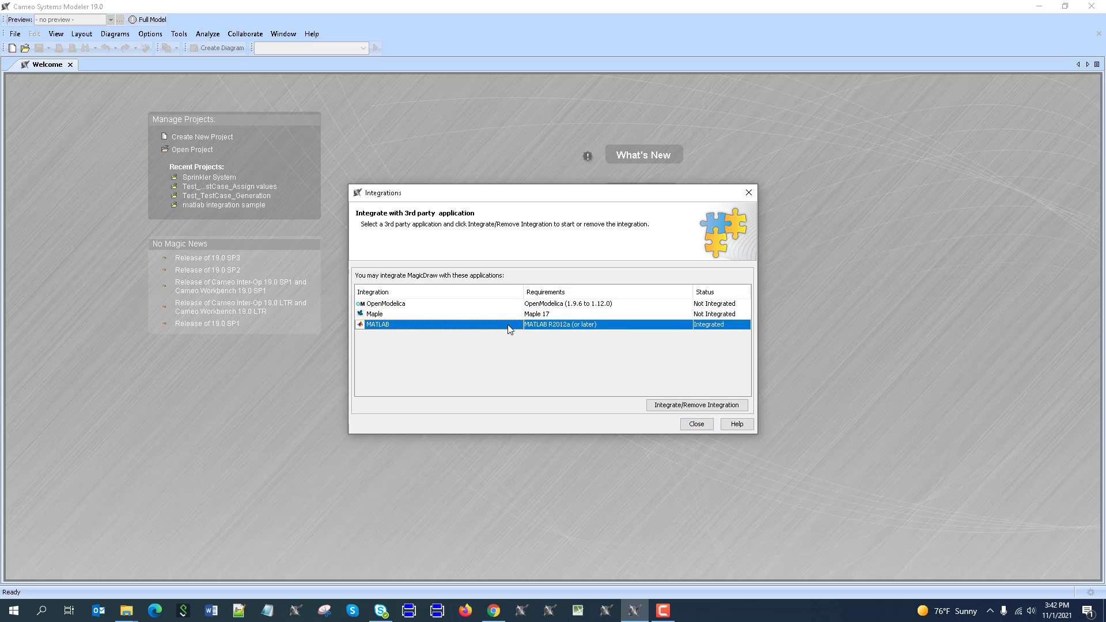
mouse_move(567, 332)
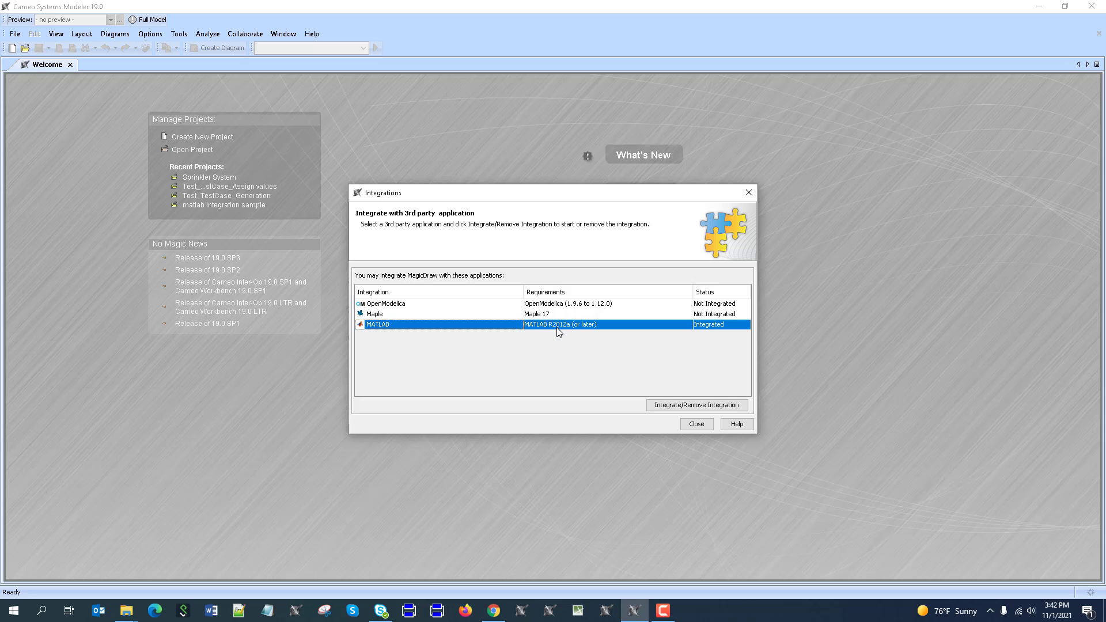
click(697, 405)
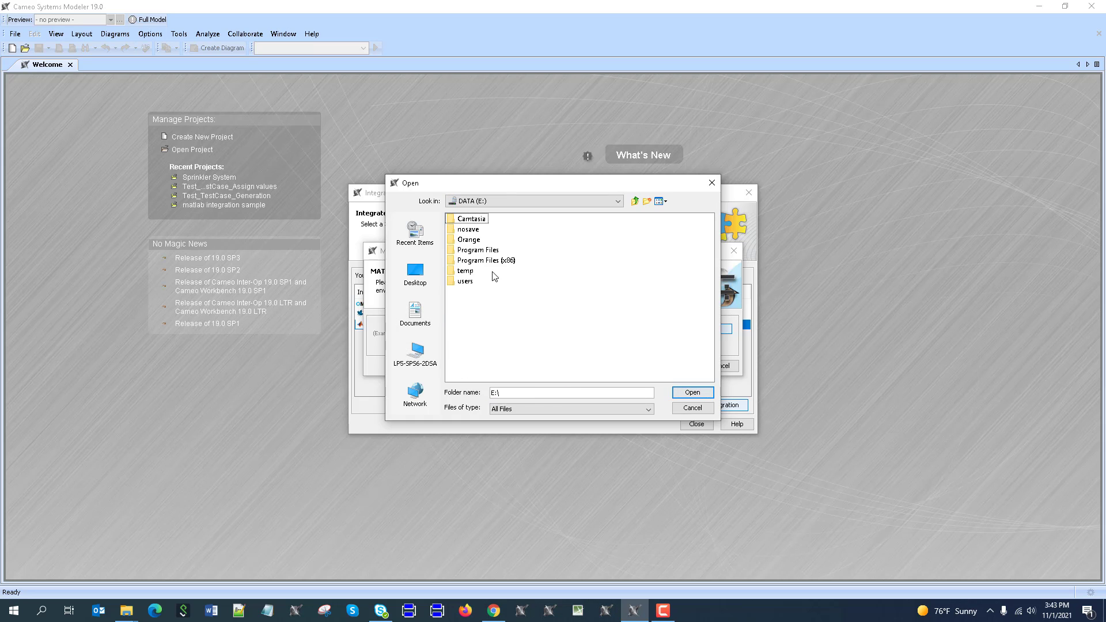
double_click(477, 249)
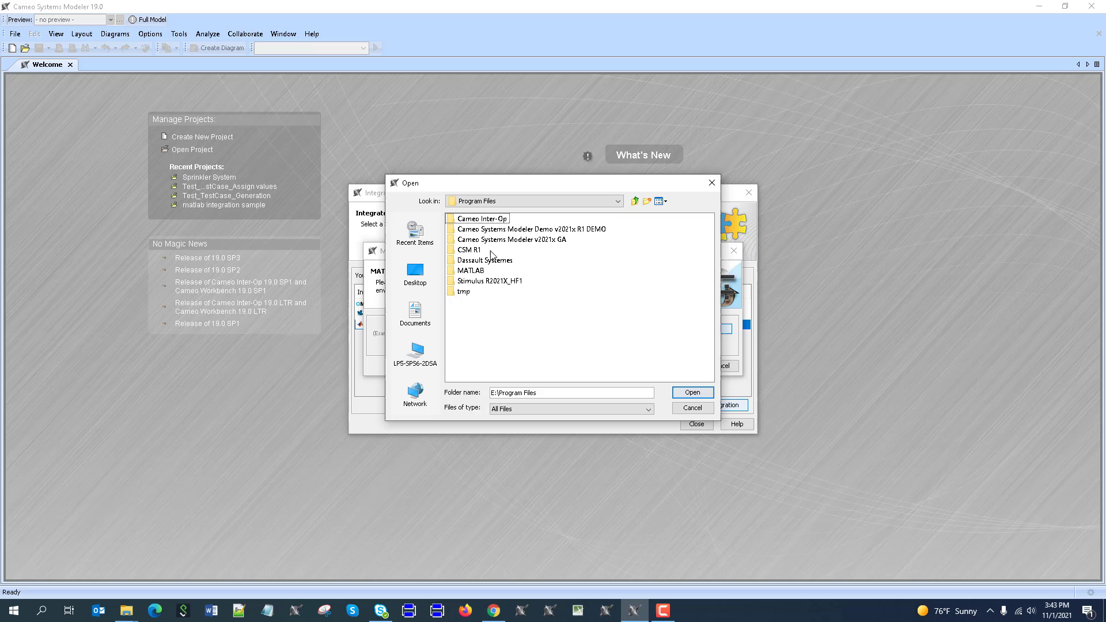
double_click(470, 270)
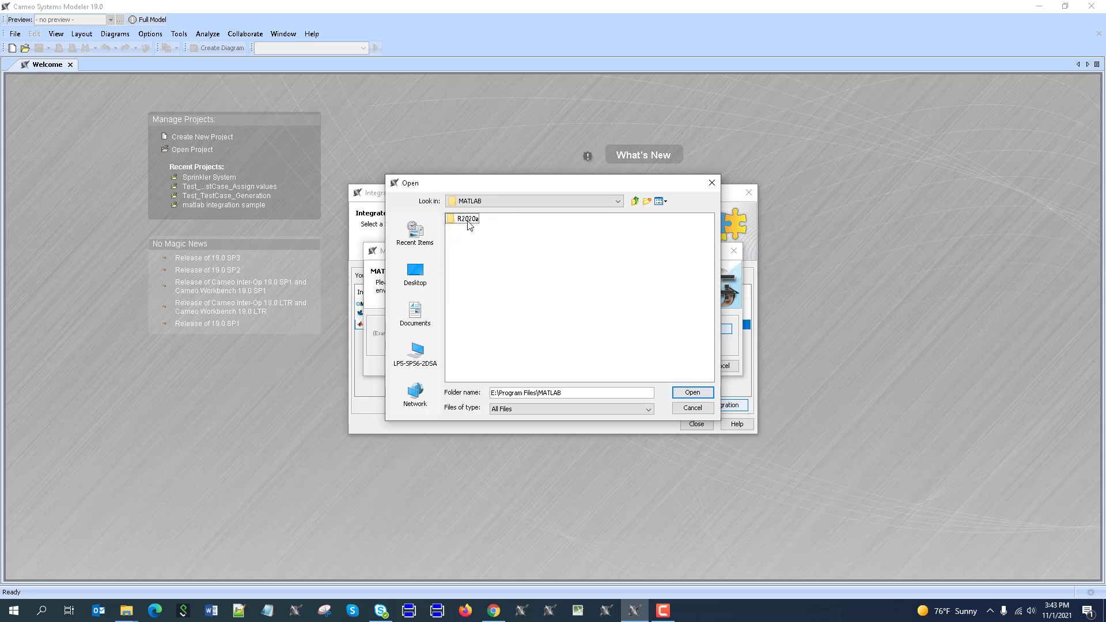
double_click(466, 217)
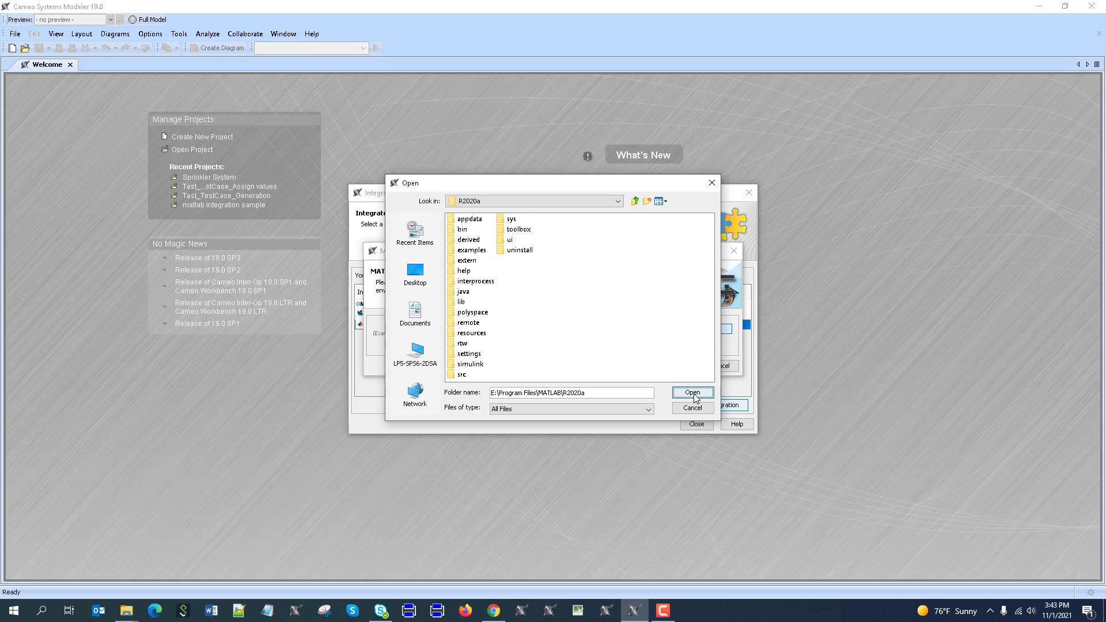
click(691, 392)
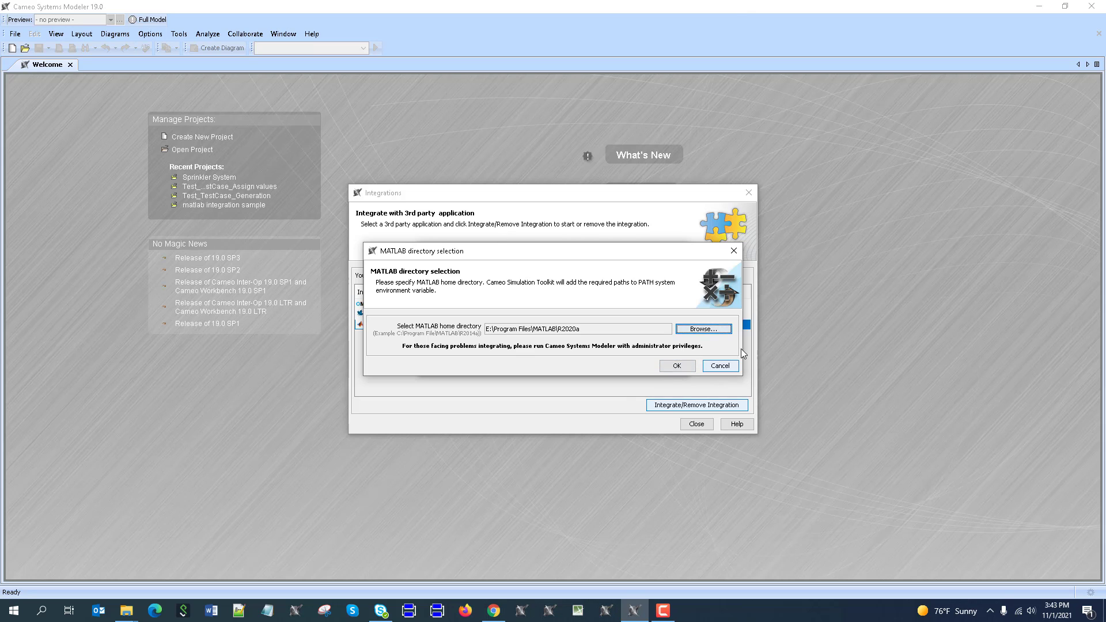
Confirm the home directory and close integrations without re-integrating MATLAB.
click(675, 365)
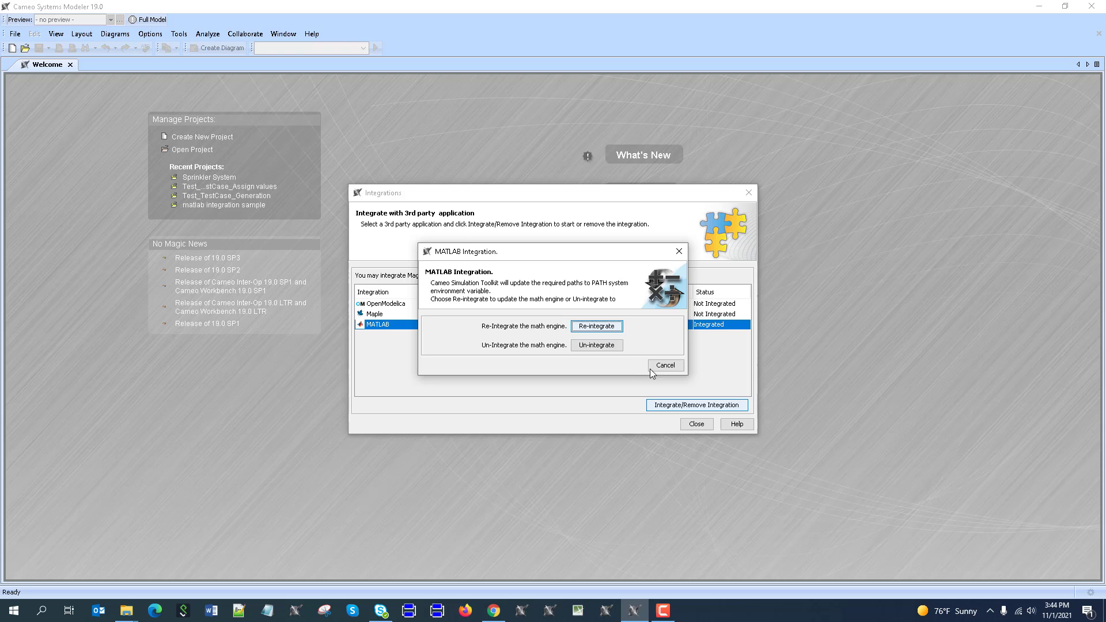
click(663, 365)
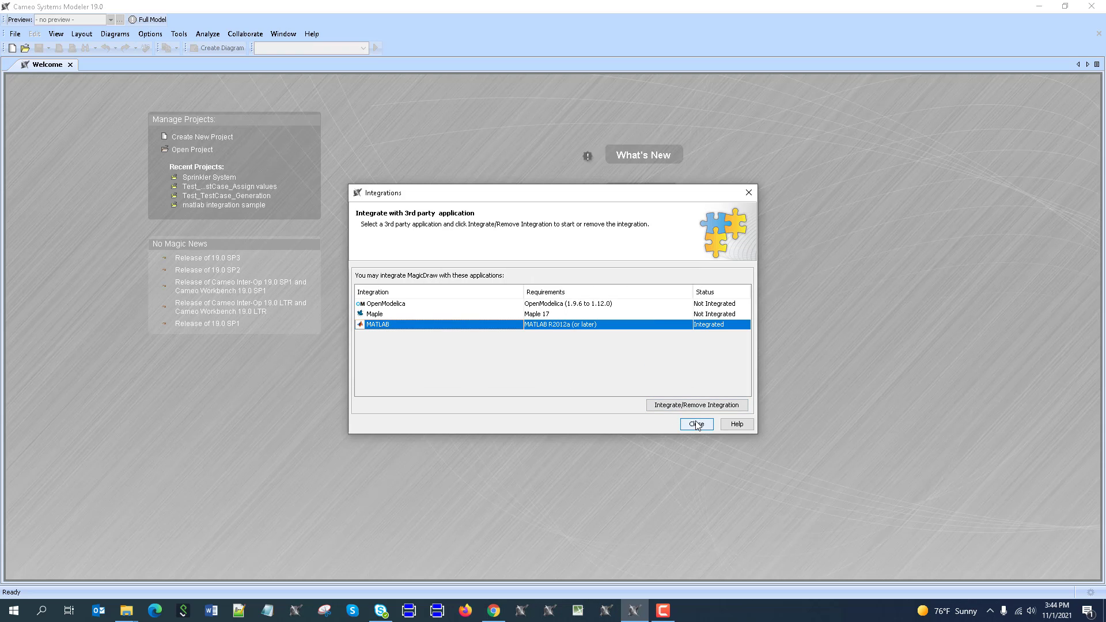
click(694, 423)
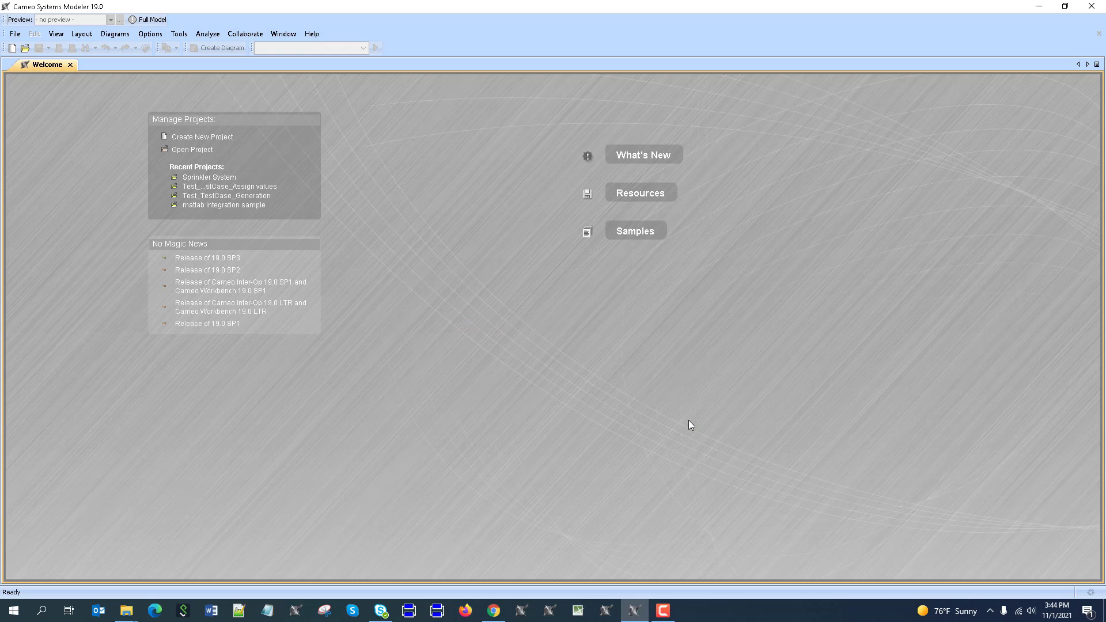
mouse_move(675, 423)
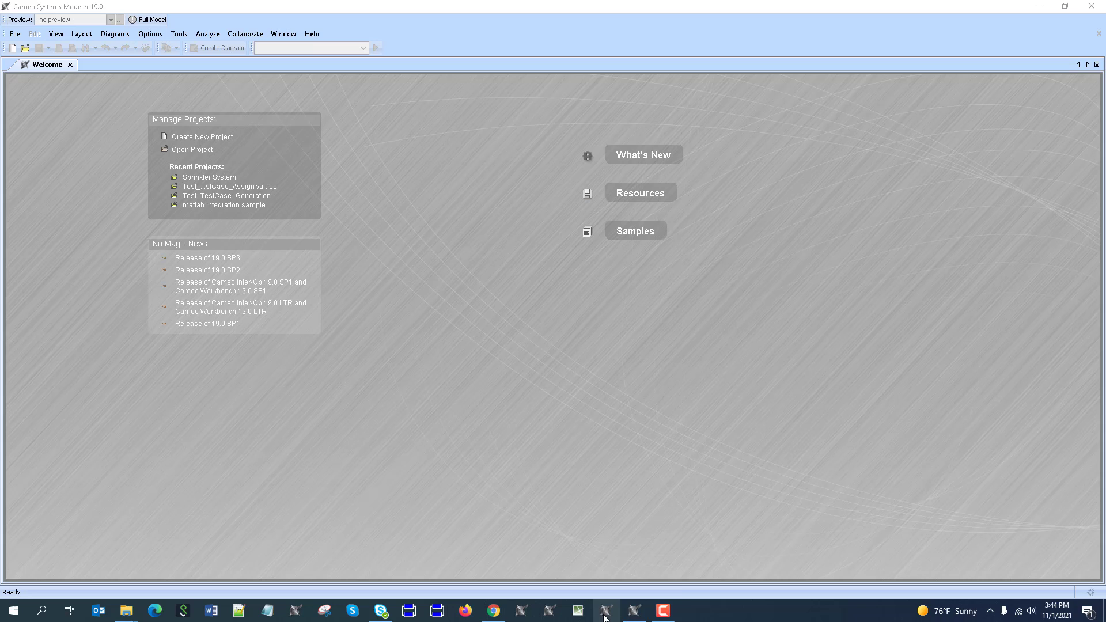
Start a new SysML project, keeping the default name and location.
right_click(605, 610)
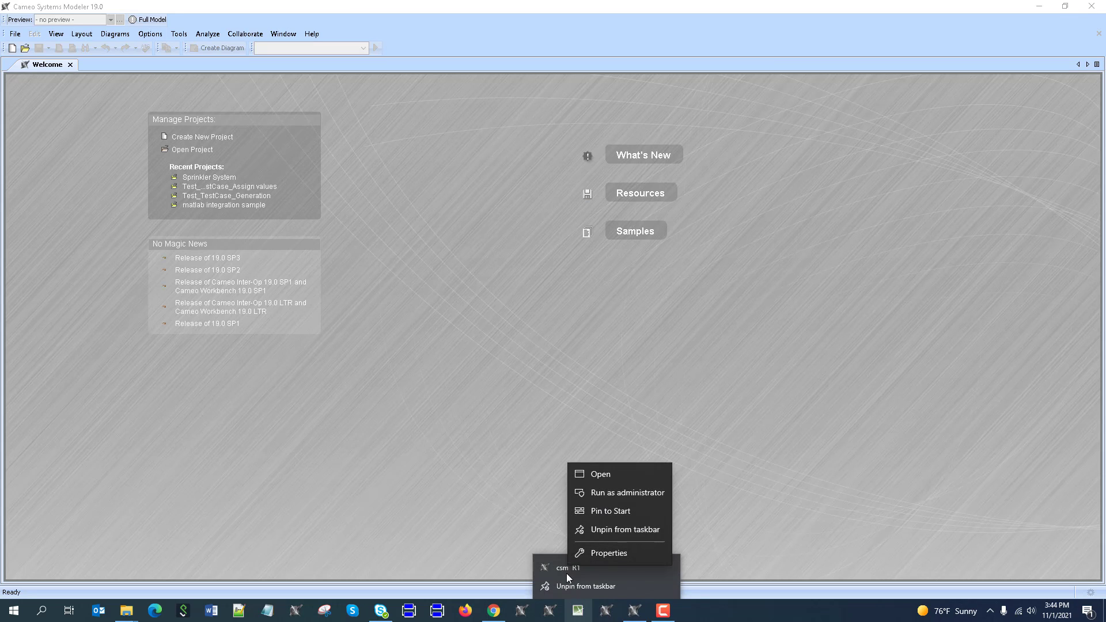
mouse_move(626, 492)
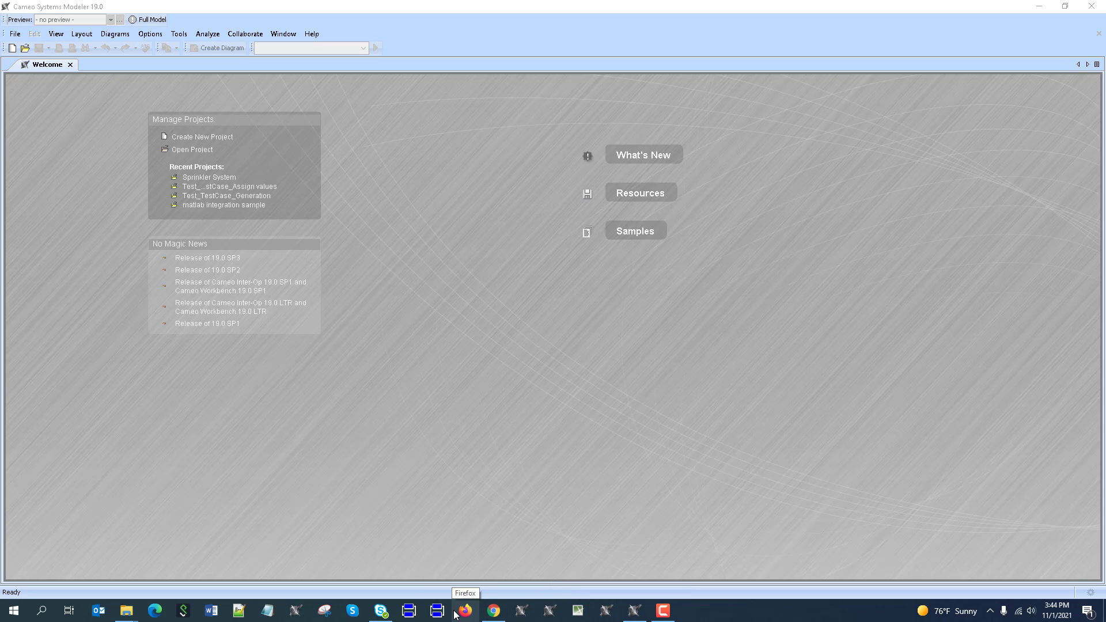
click(464, 610)
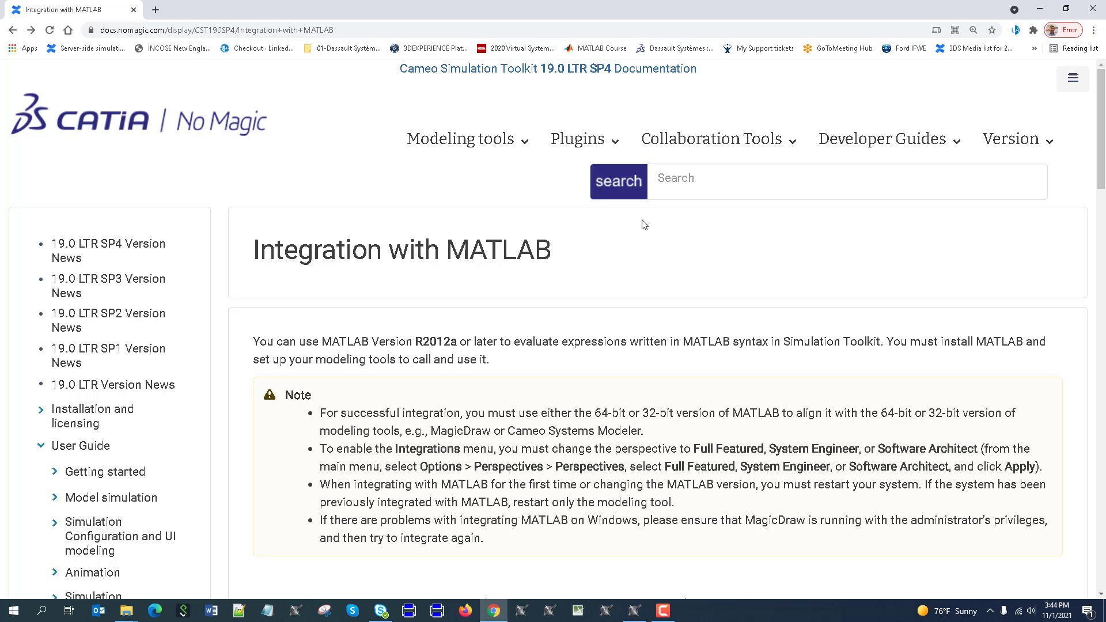
click(660, 610)
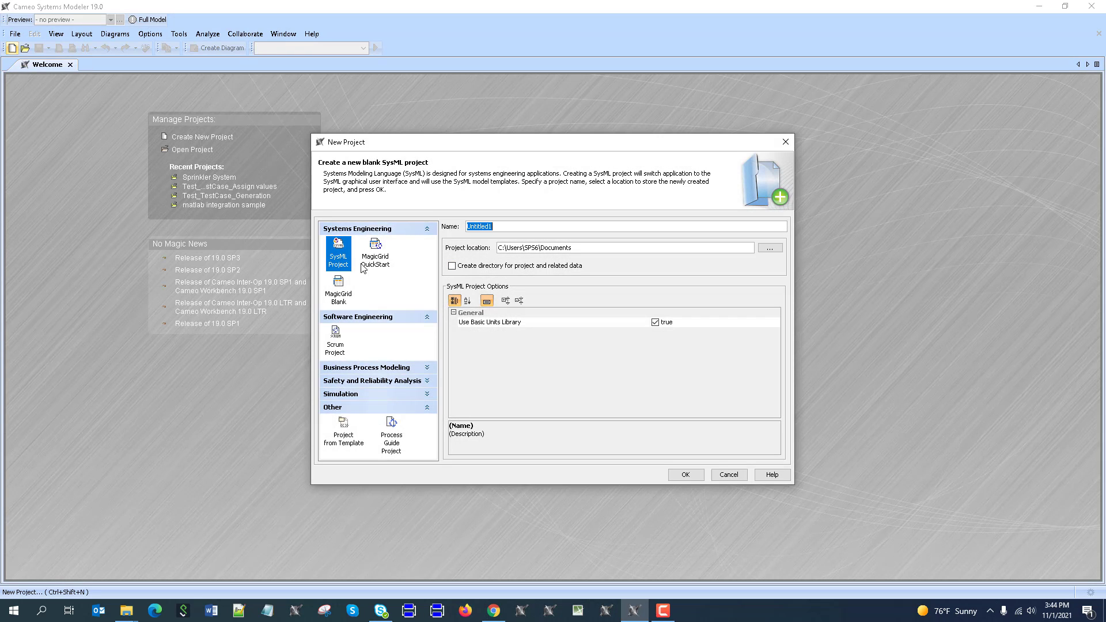
mouse_move(641, 411)
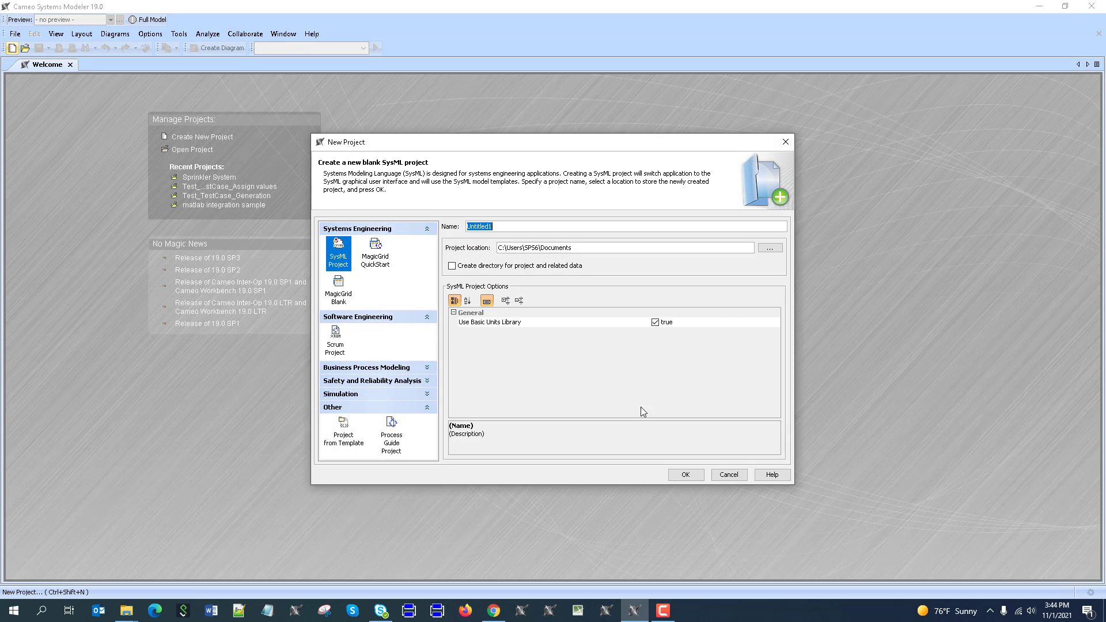
click(683, 474)
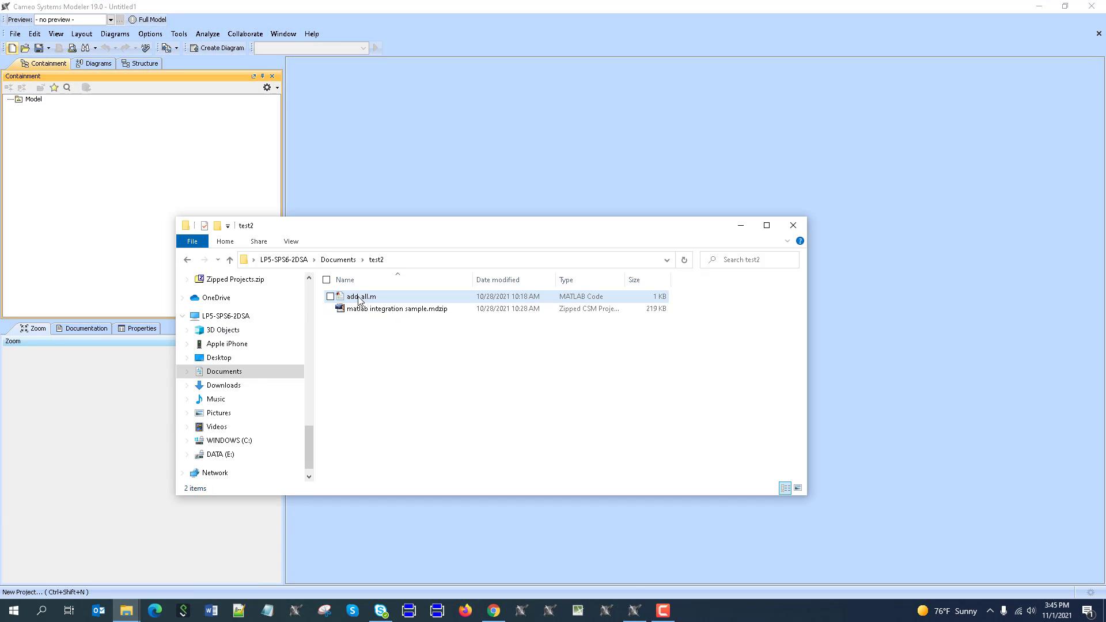
mouse_move(361, 296)
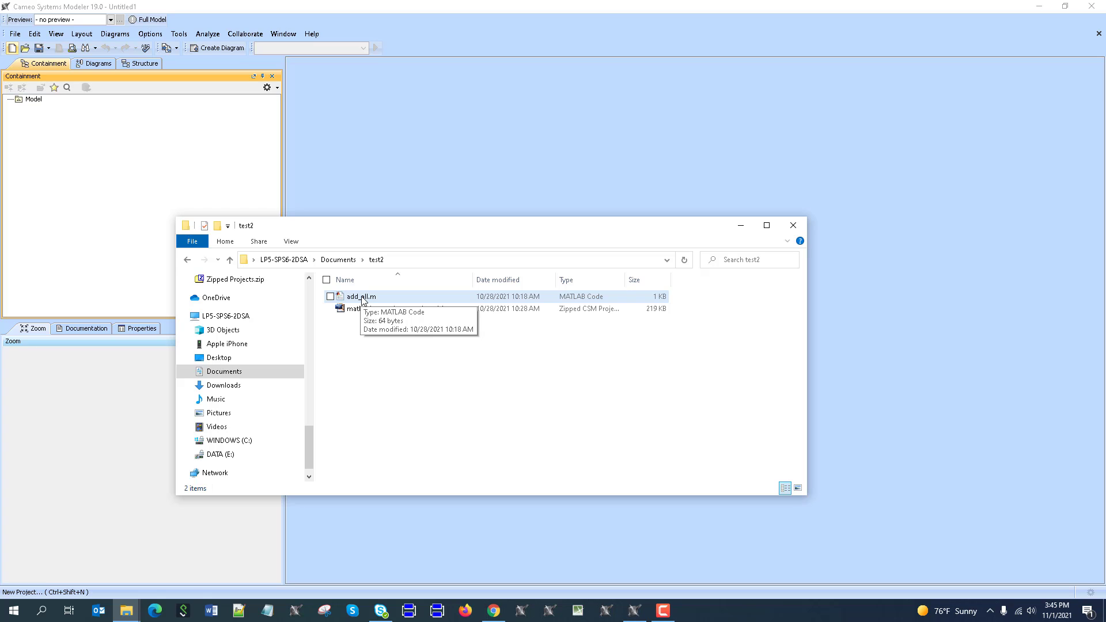
mouse_move(360, 298)
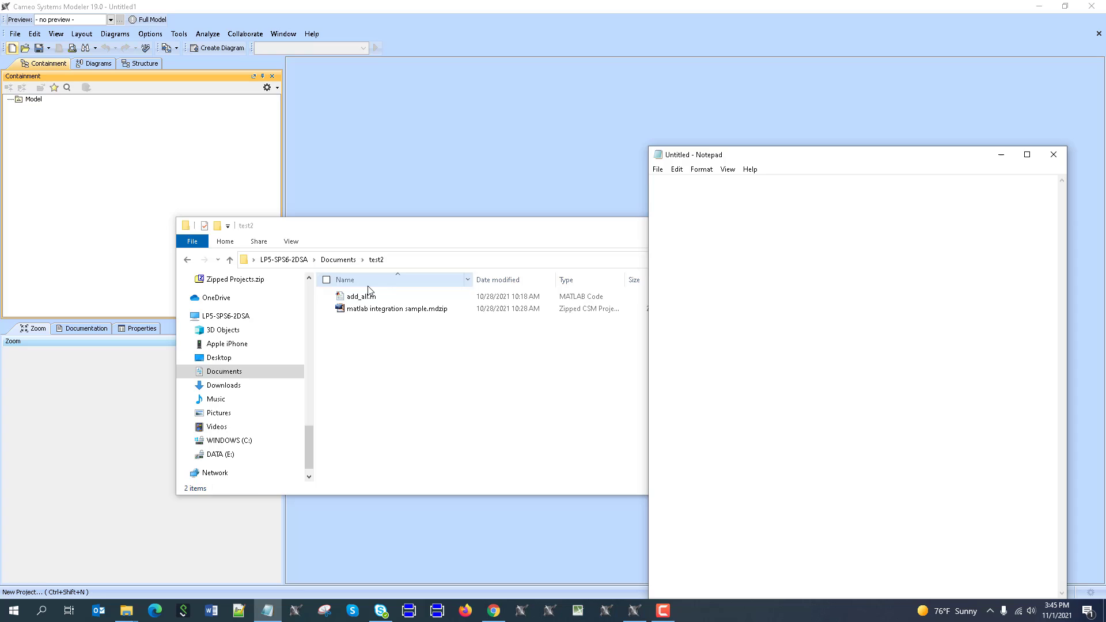
double_click(361, 296)
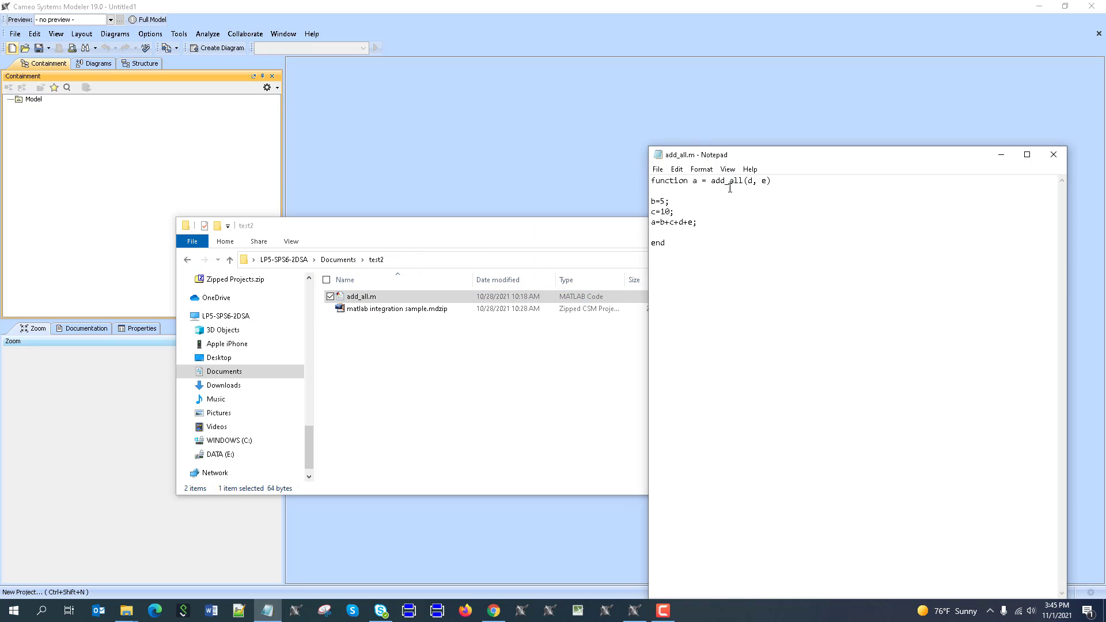
click(361, 296)
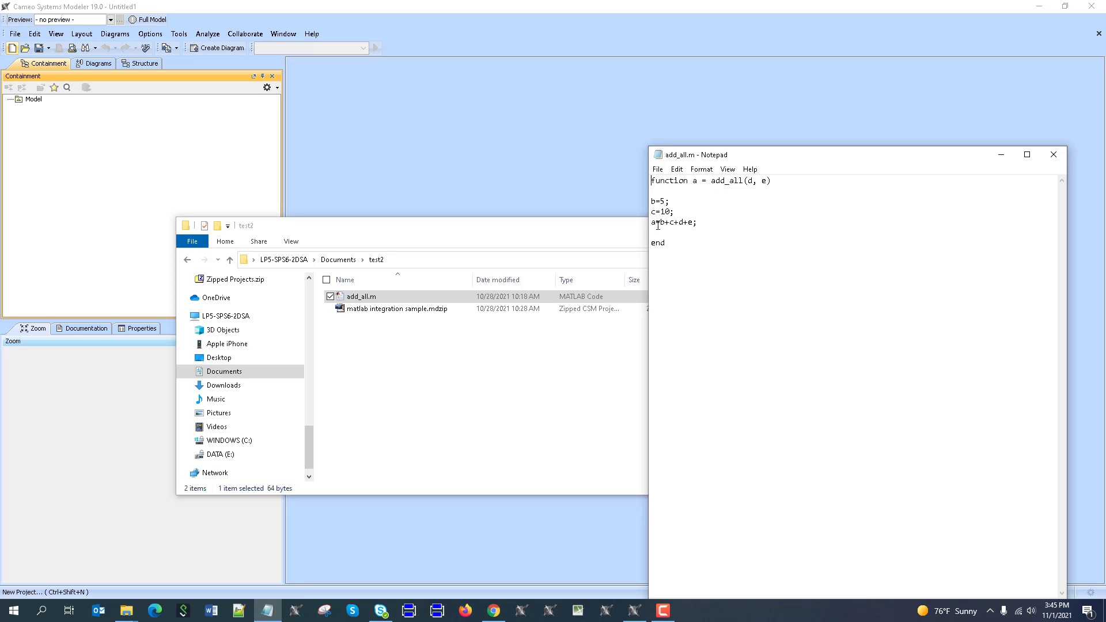
mouse_move(1053, 154)
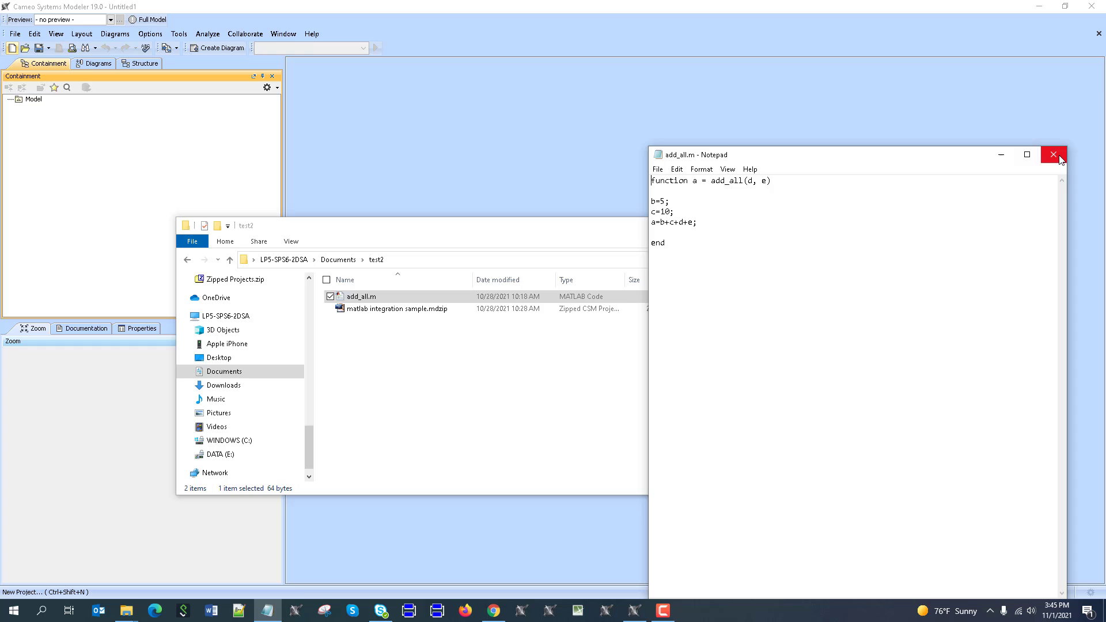
click(1053, 154)
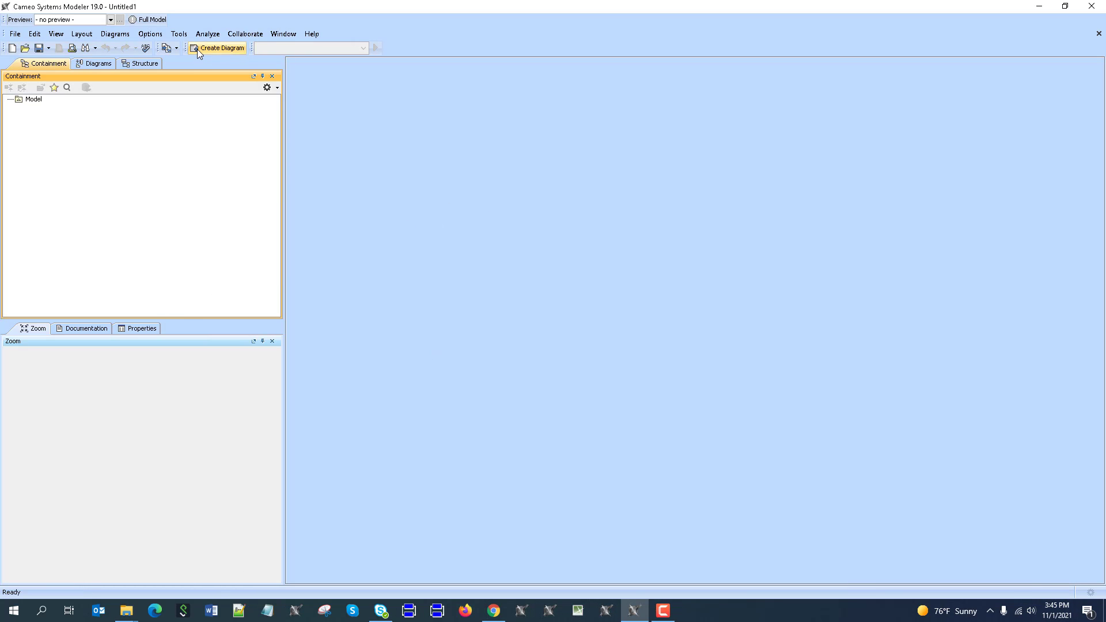
Create a SysML Block Definition Diagram from the Create Diagram list.
click(221, 48)
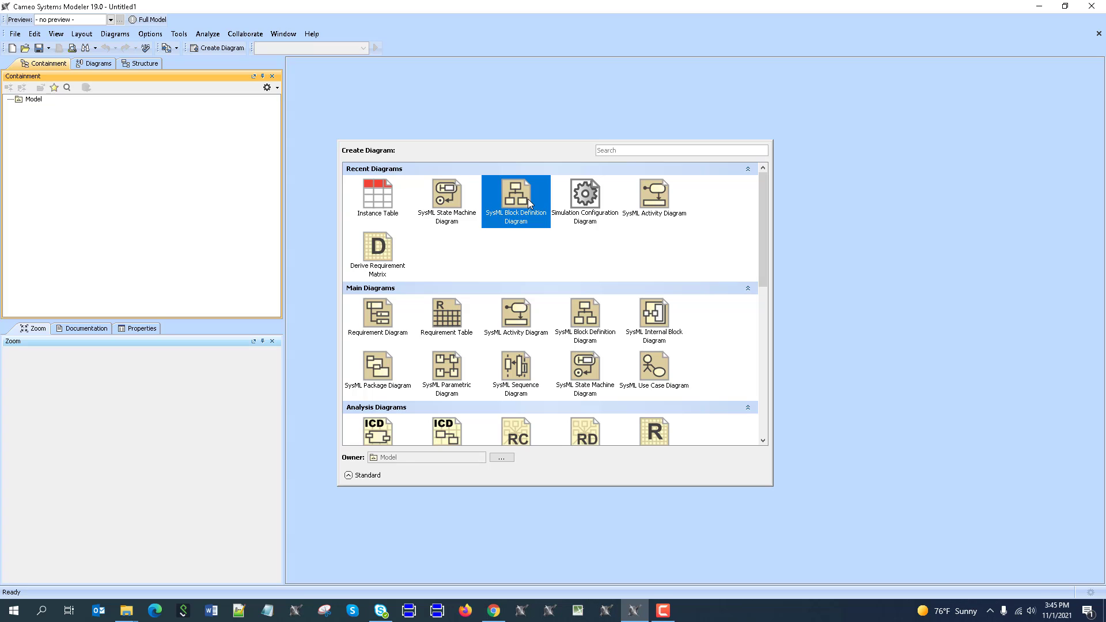
double_click(516, 199)
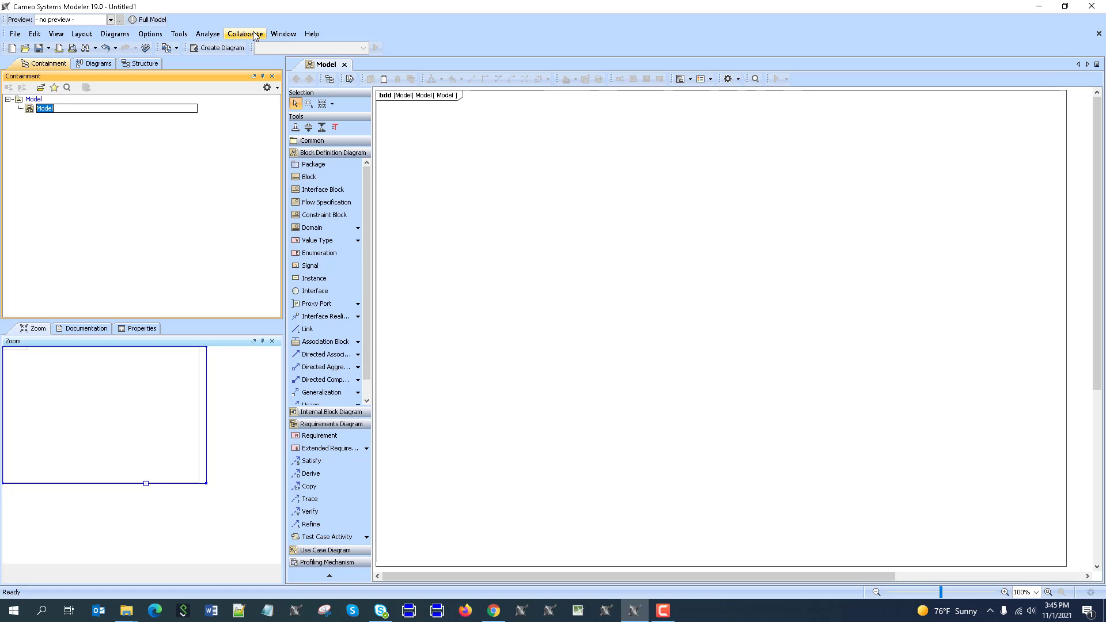
Open the Simulation console, set its language to Matlab, and query 'version'.
click(283, 34)
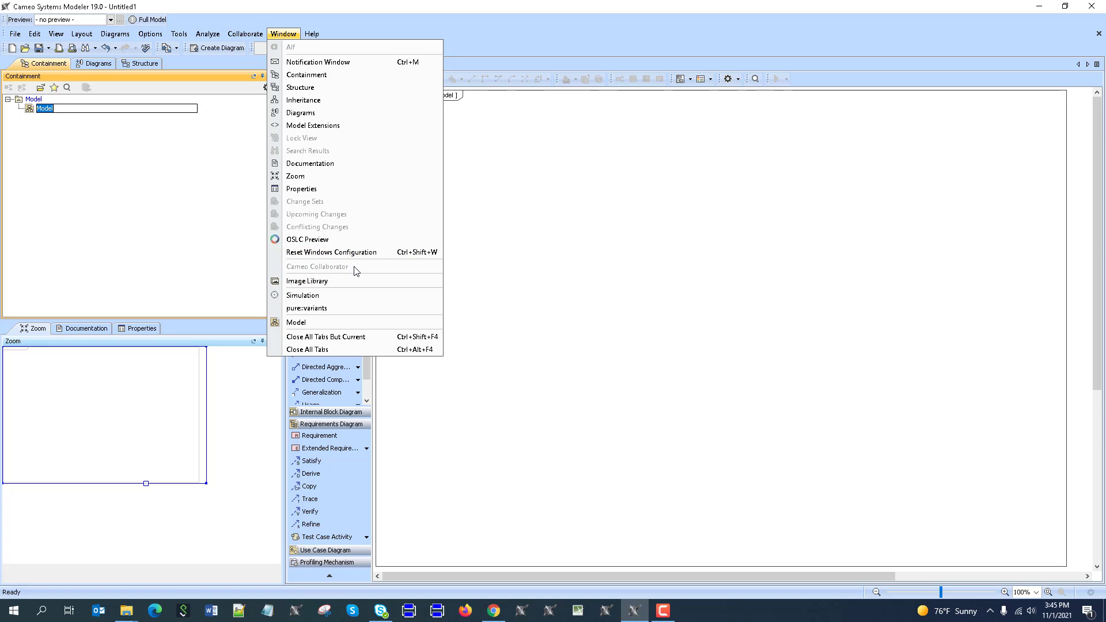
click(302, 295)
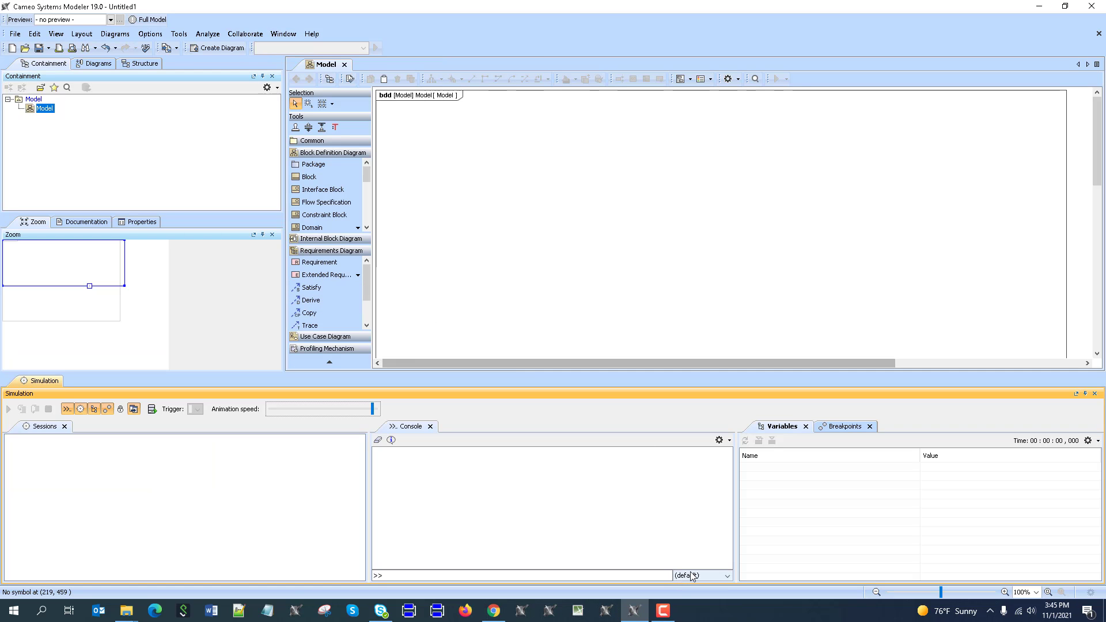
click(698, 575)
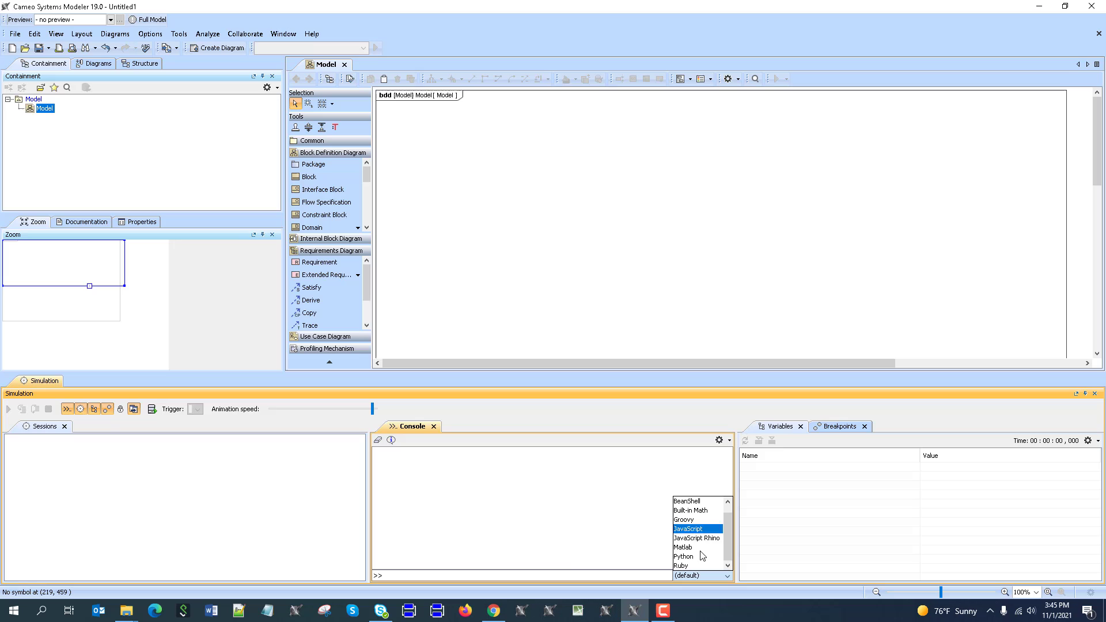
click(683, 547)
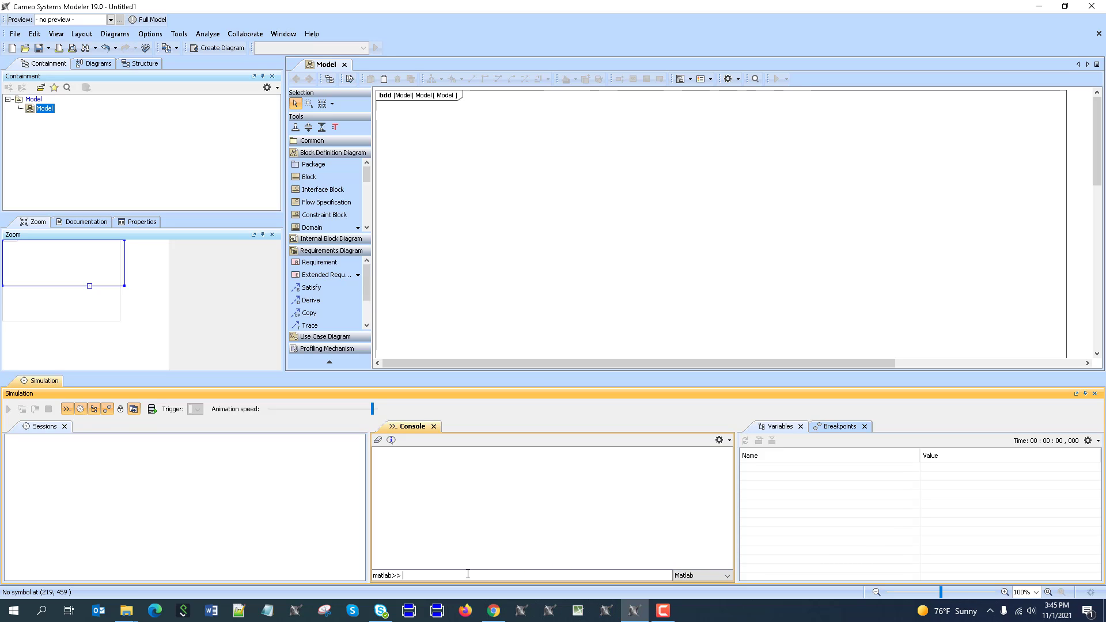
text(version)
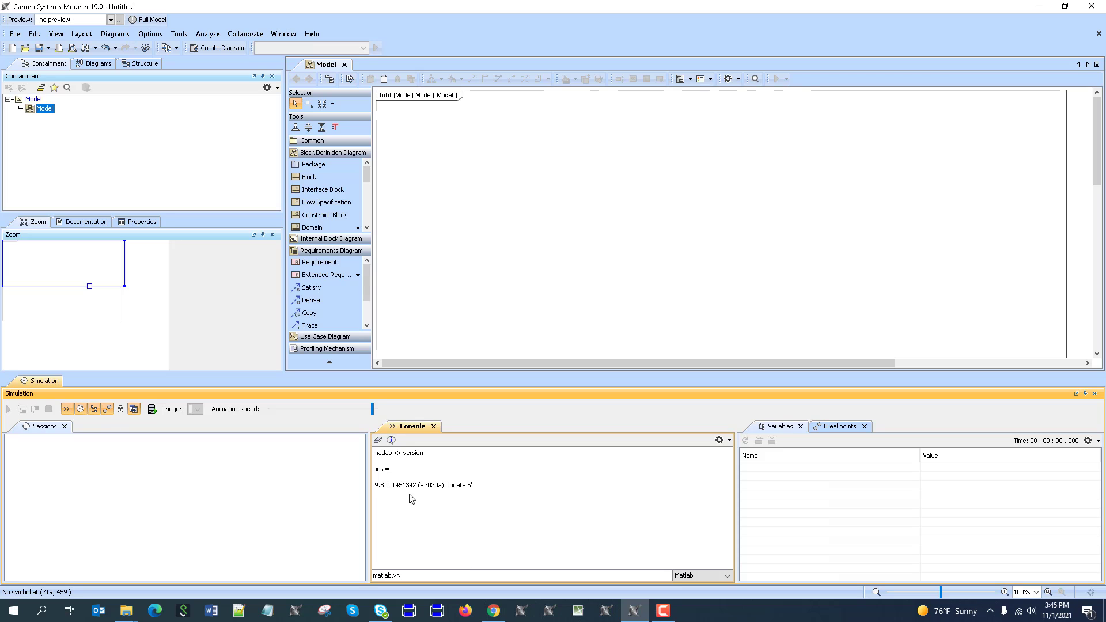
mouse_move(440, 493)
text(Some System)
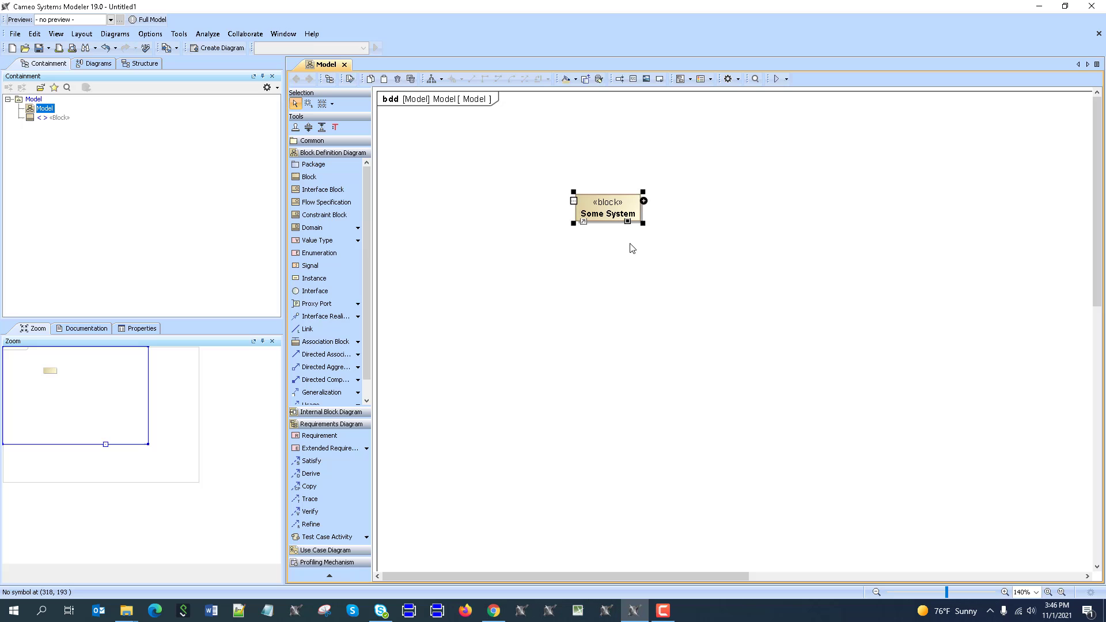
Add a Result value property to Some System and create Some Subsystem with InputA.
click(642, 201)
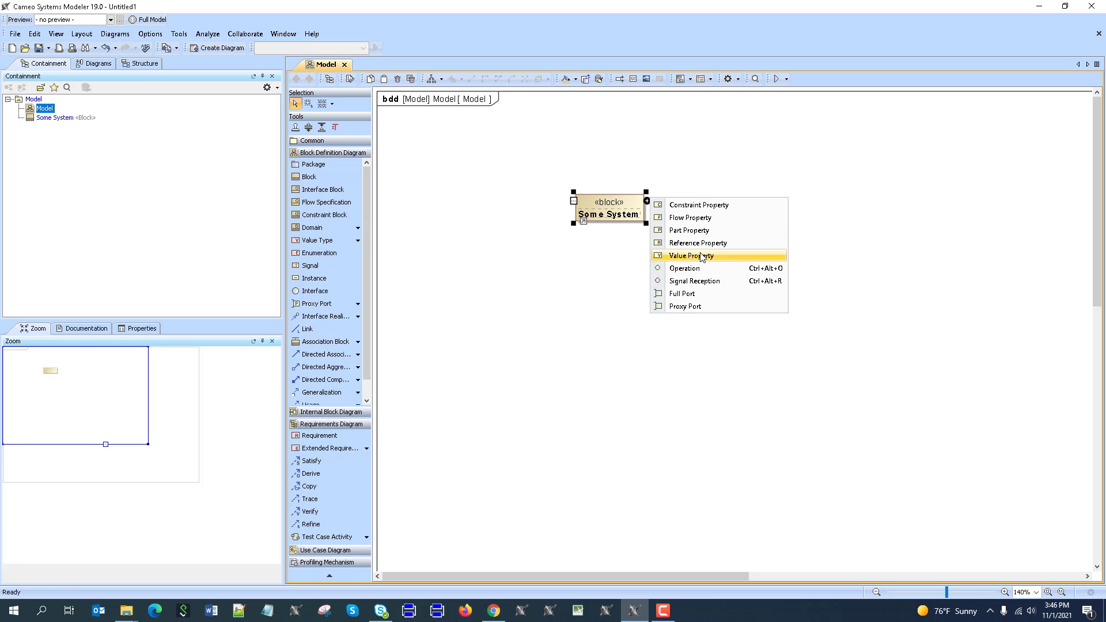
click(689, 255)
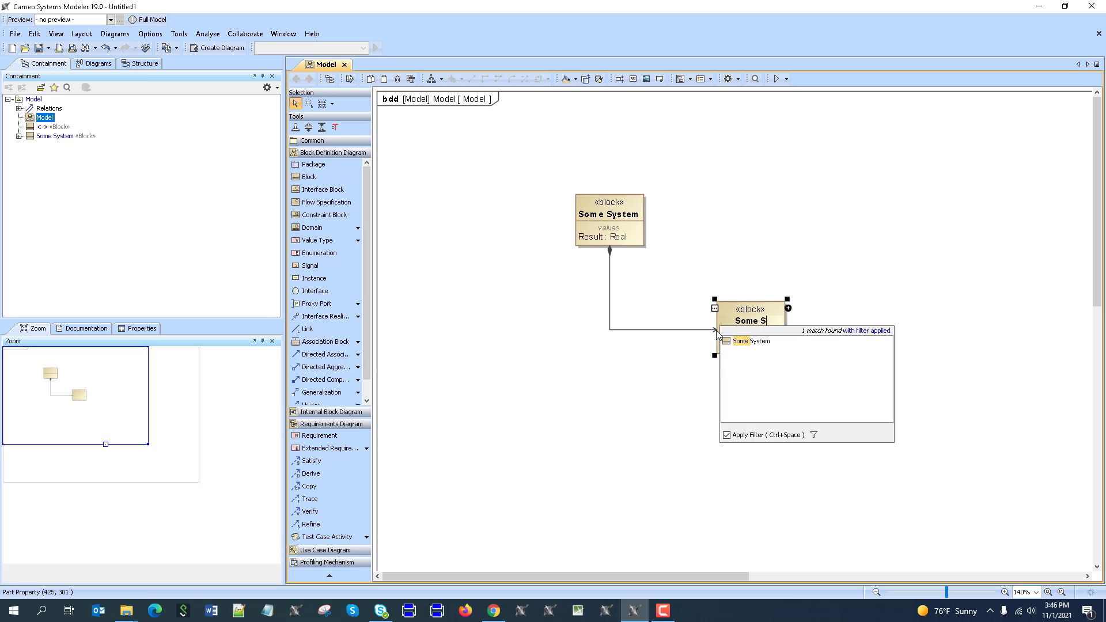
text(Some Subsystem)
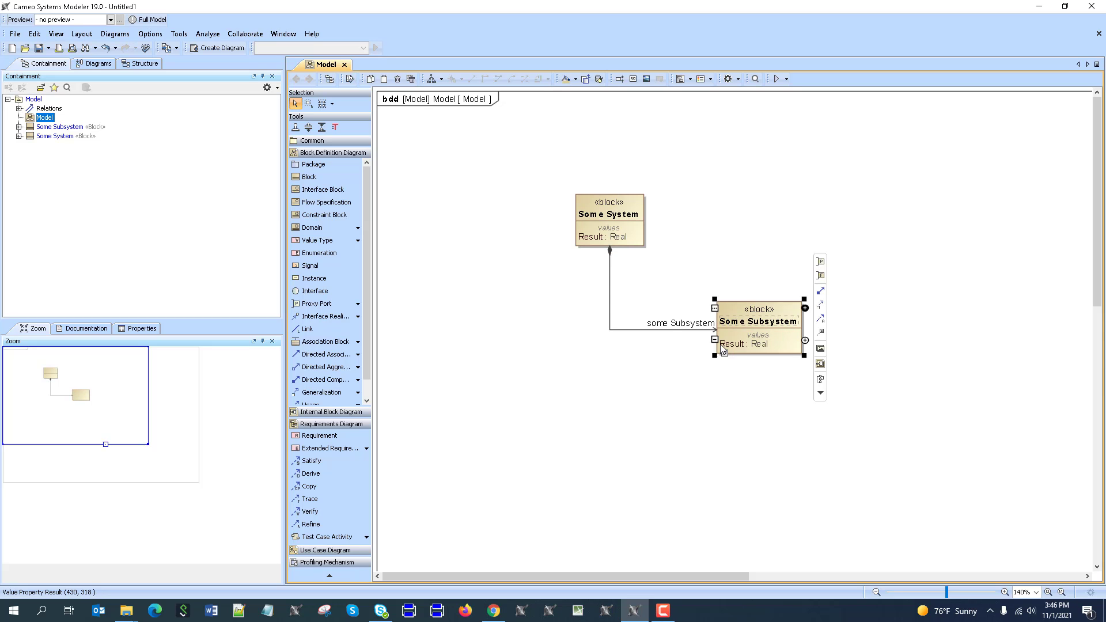
double_click(731, 343)
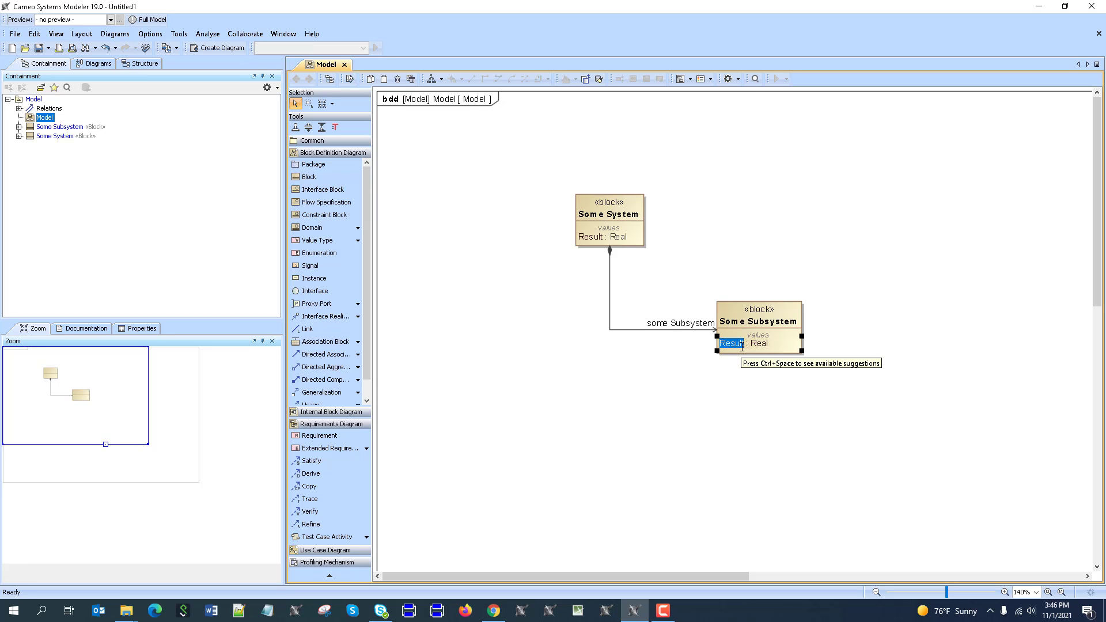
text(InputA)
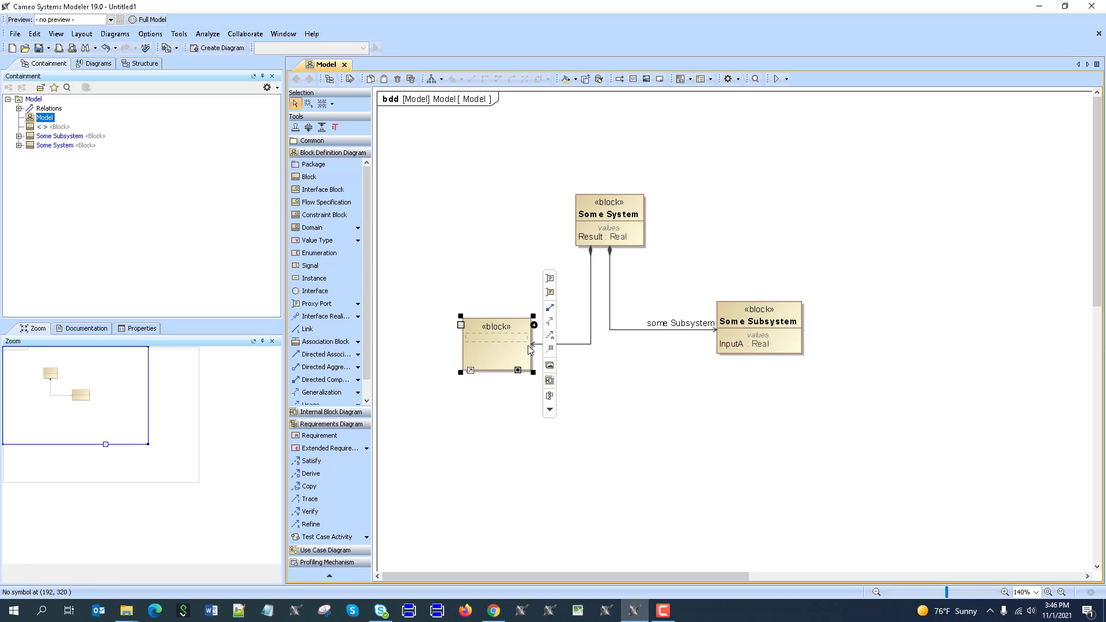
Create Subsystem Another with an InputB: Real value property.
text(Subsystem)
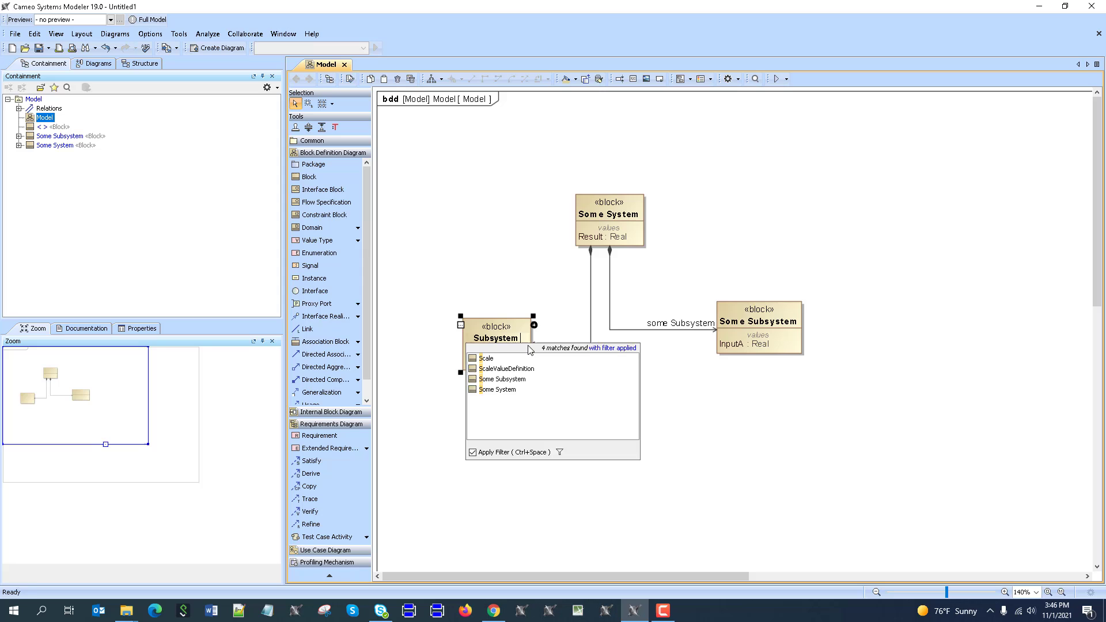
text(another)
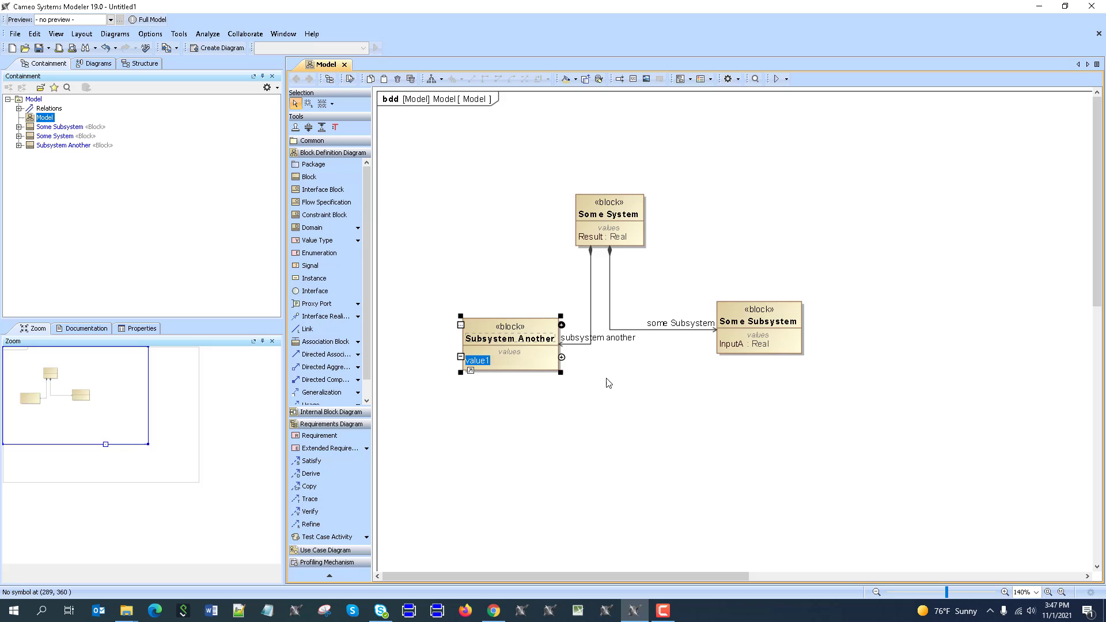
text(Input)
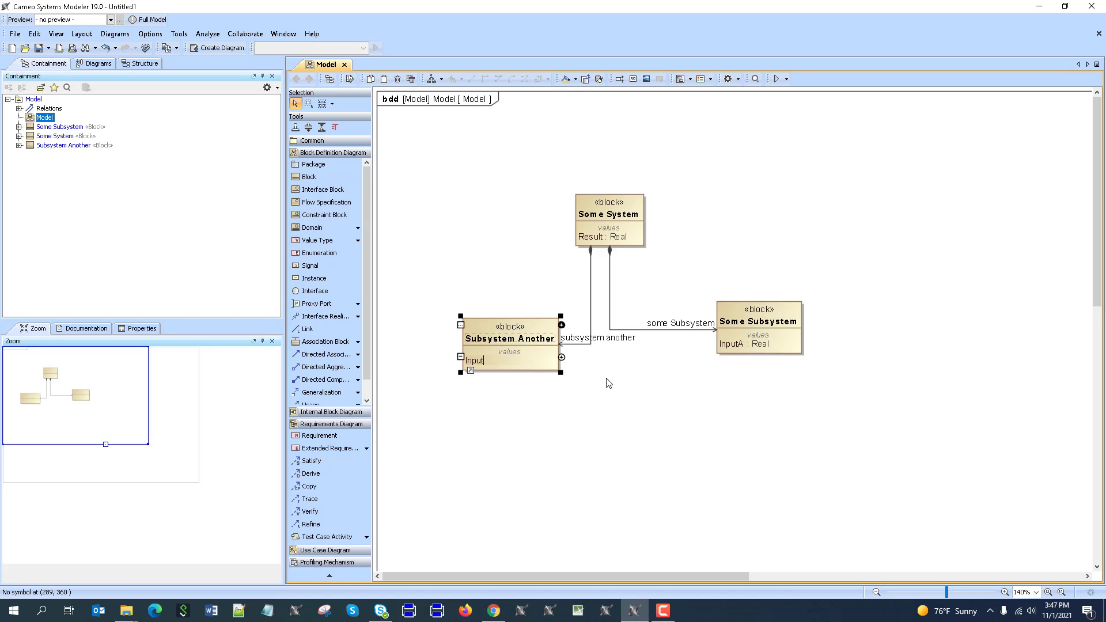
text(B:real)
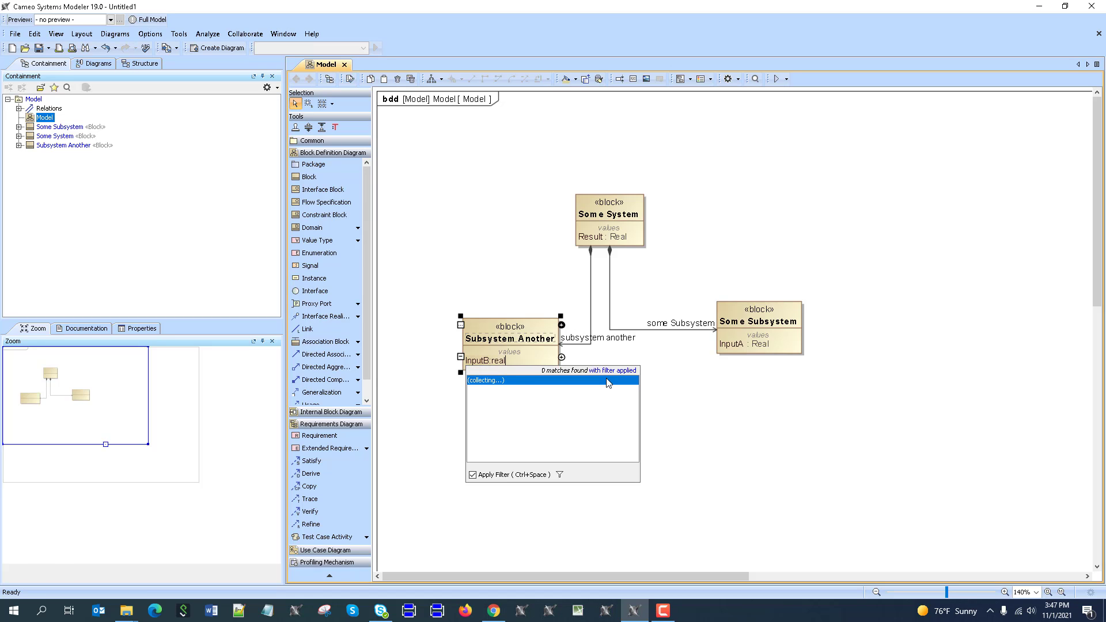
click(505, 248)
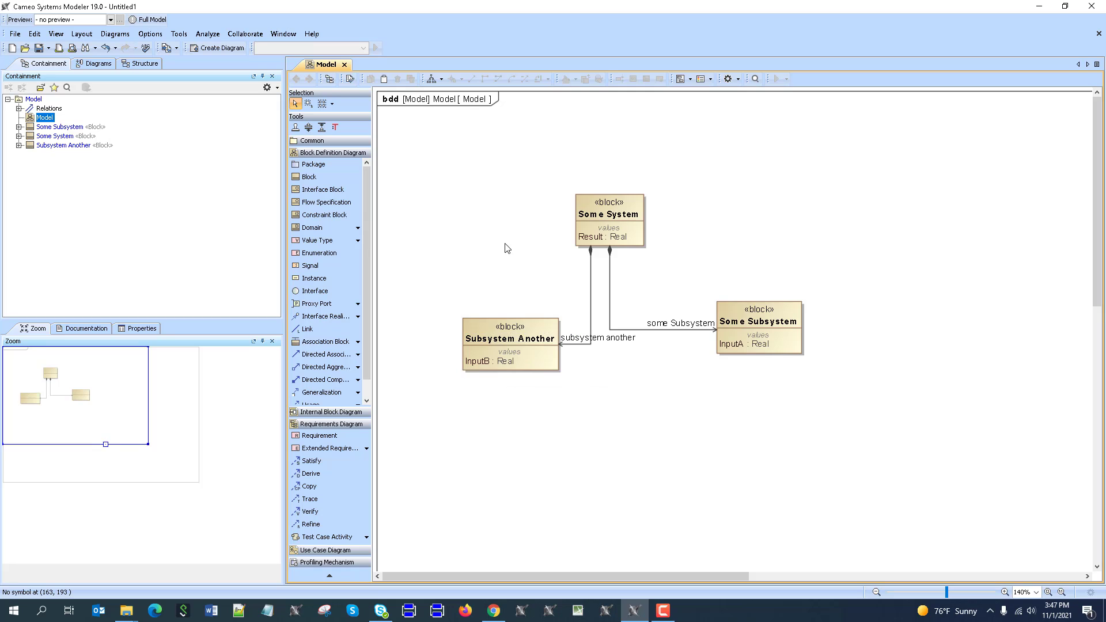
mouse_move(737, 102)
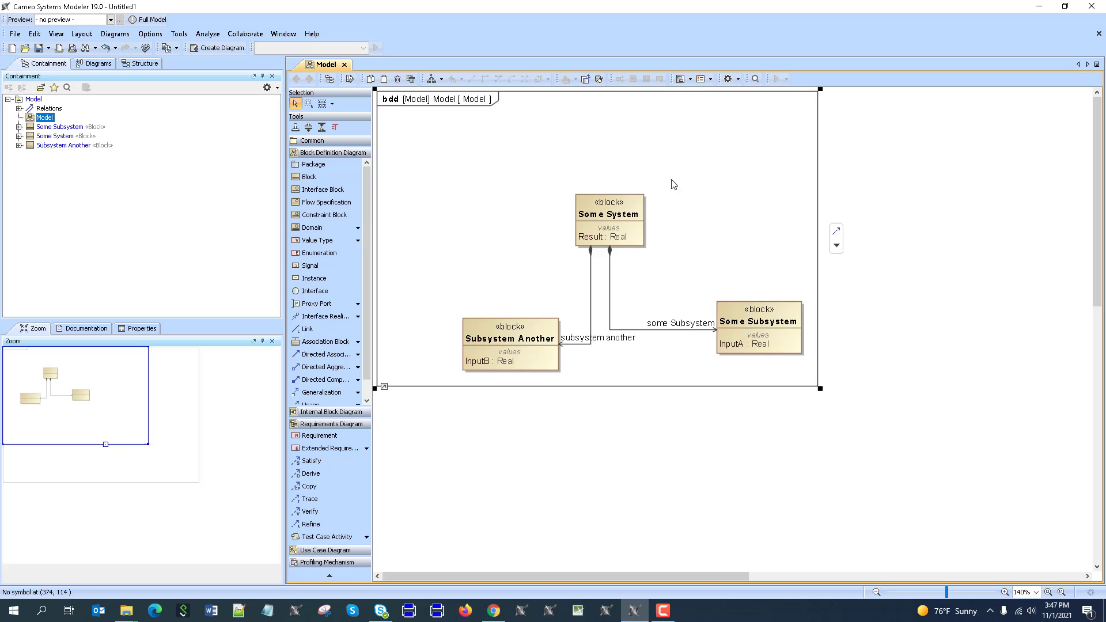
Create a parametric diagram under Some System, cancelling the Display Parameters/Properties dialog.
right_click(608, 213)
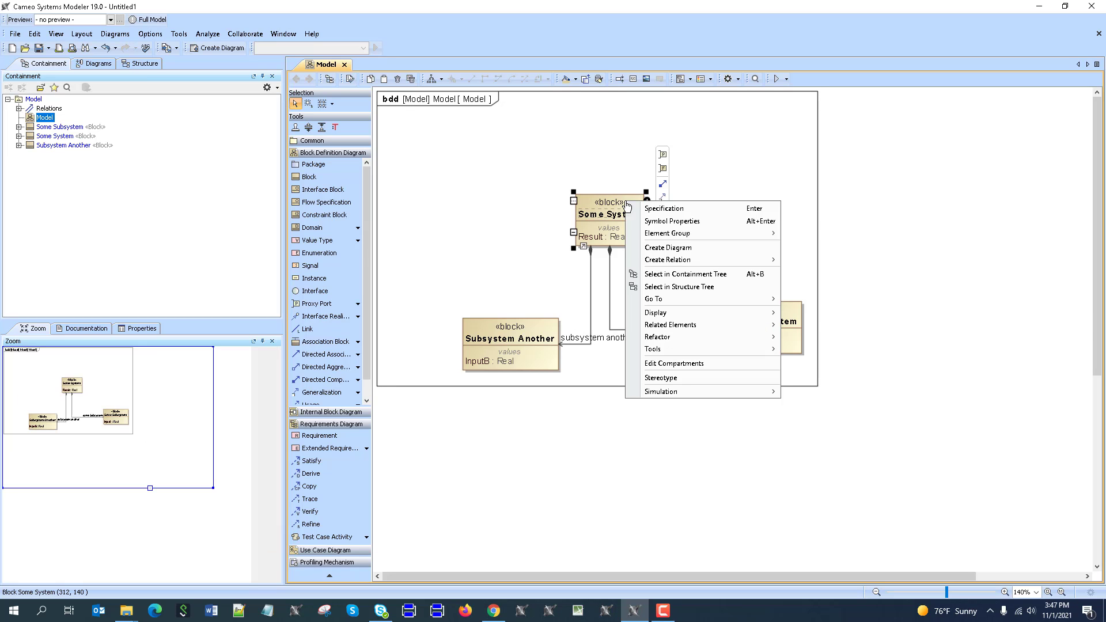
click(575, 265)
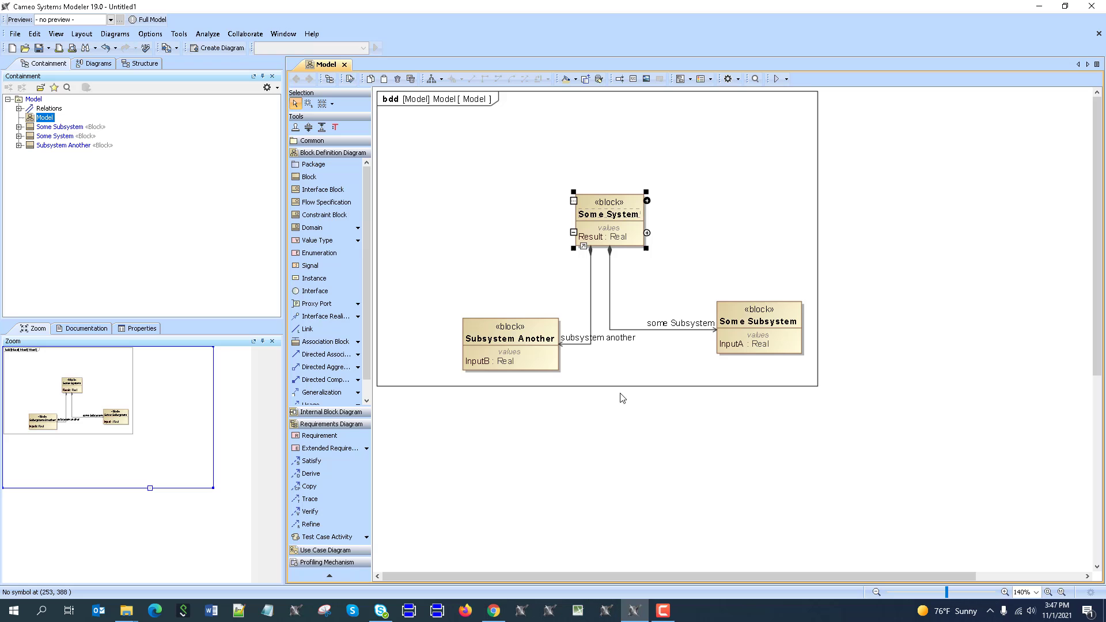
right_click(606, 211)
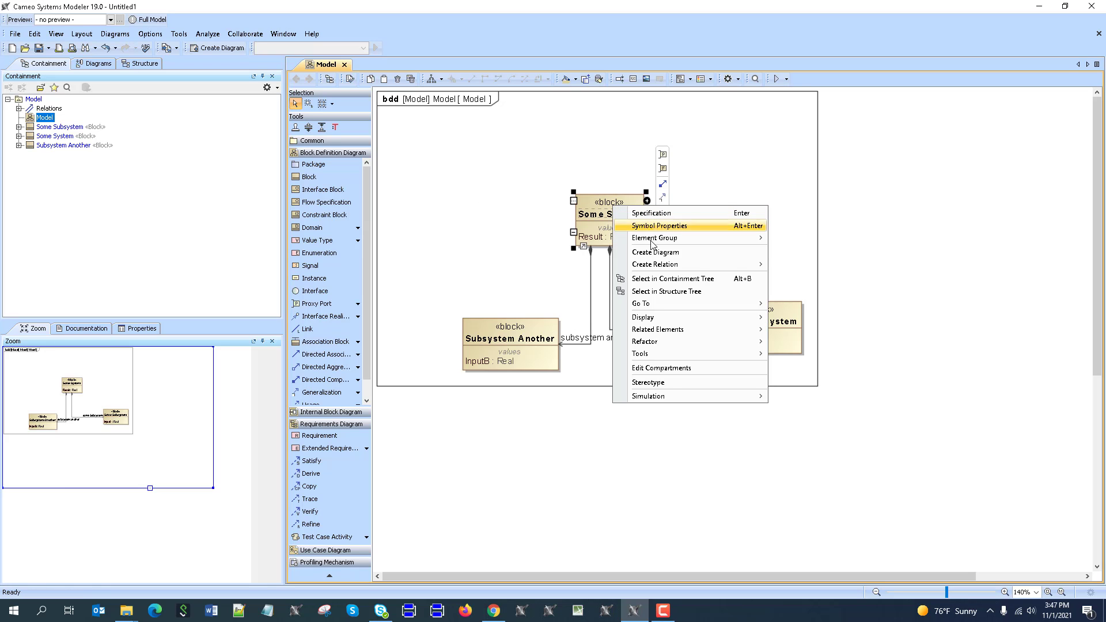
click(655, 251)
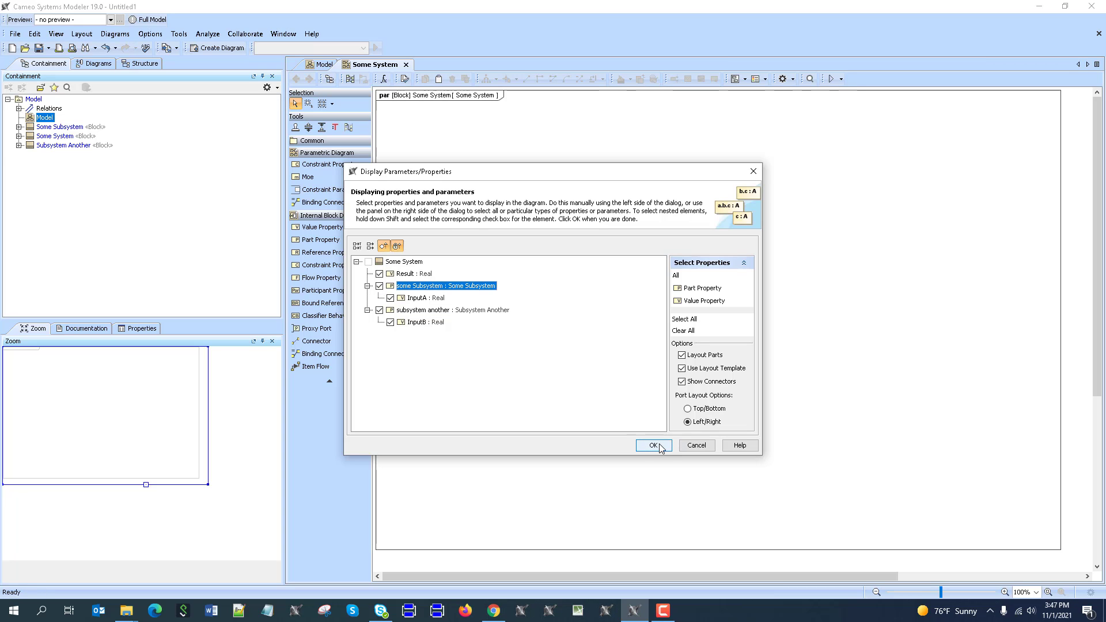
mouse_move(695, 445)
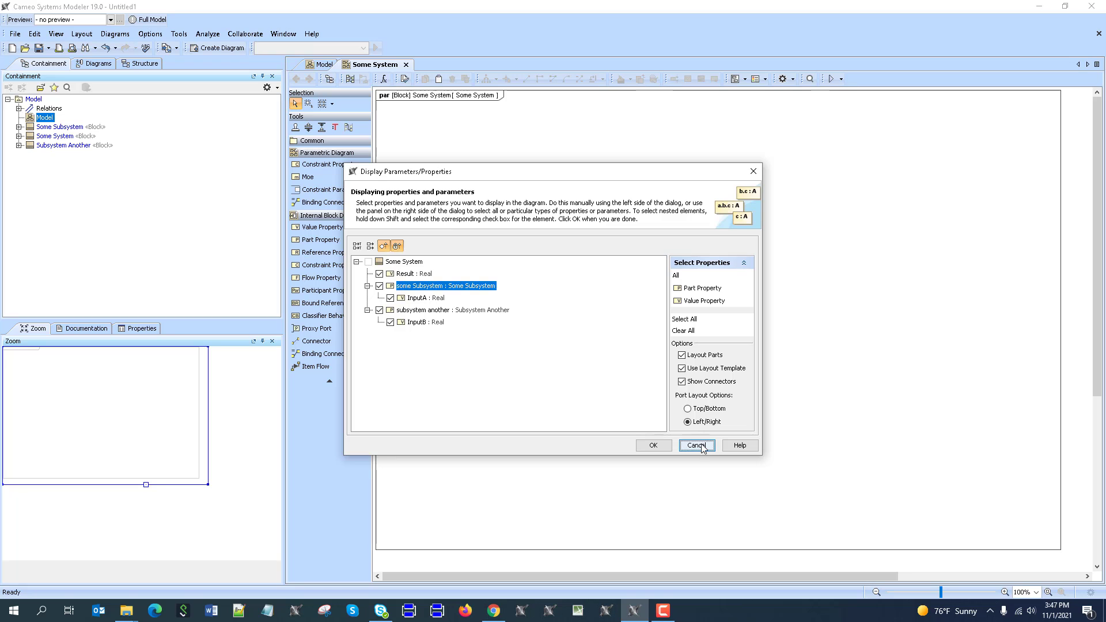
click(696, 446)
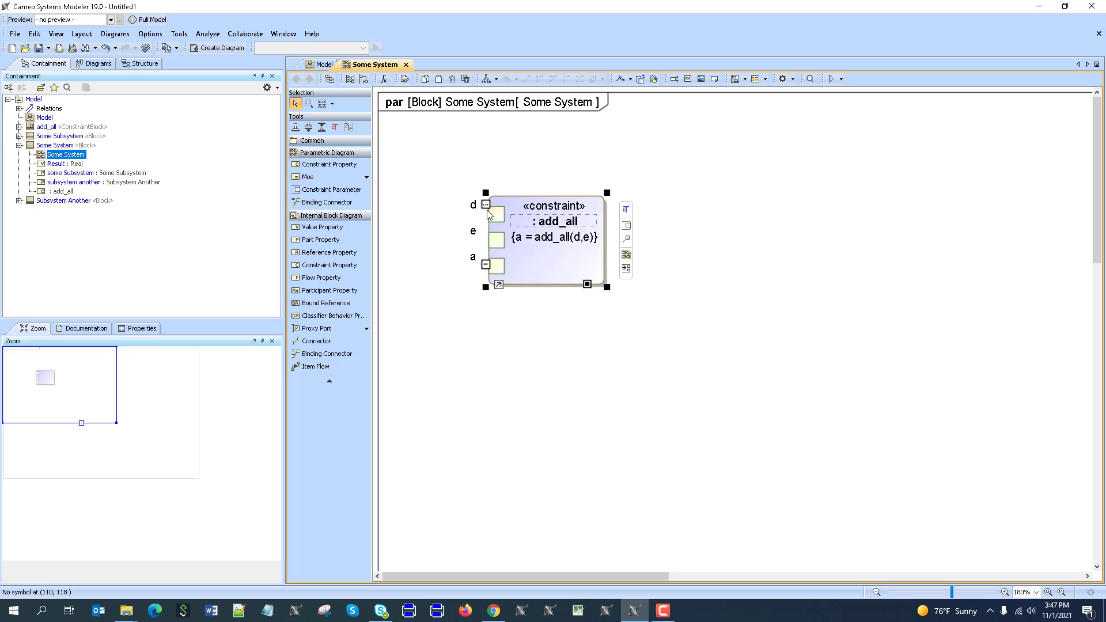
Select the add_all constraint property and launch the Parametric Equation Wizard.
right_click(550, 239)
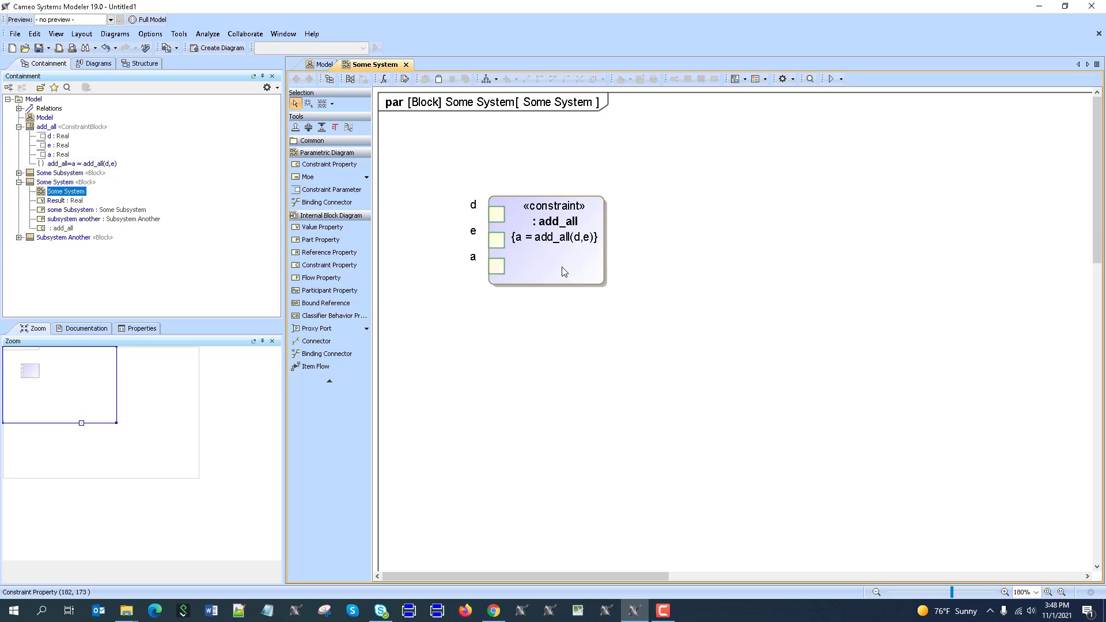
click(547, 220)
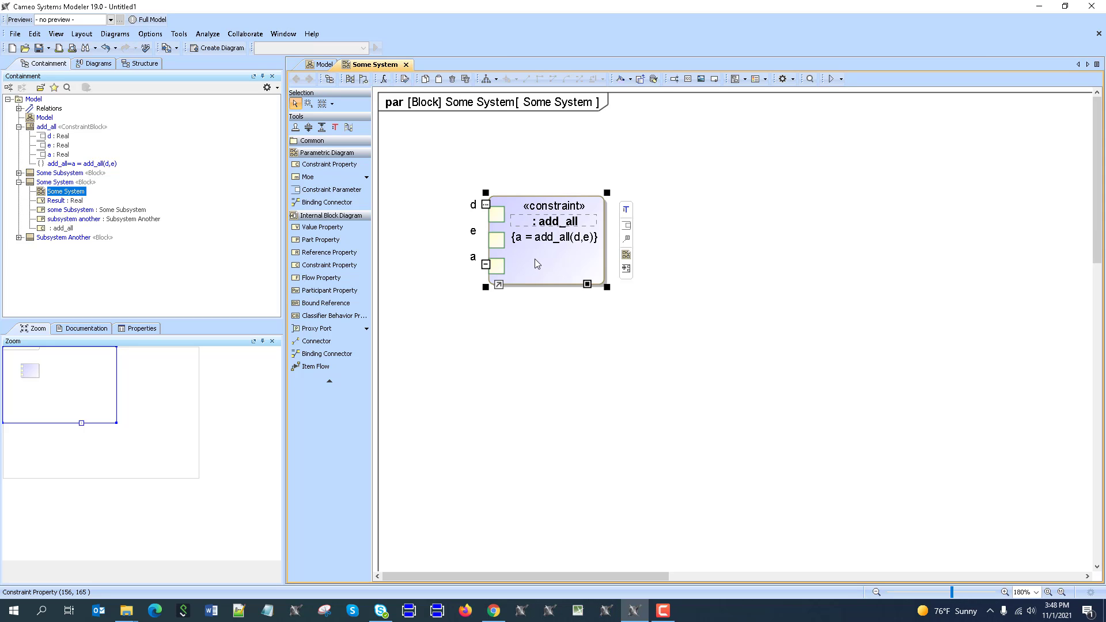
mouse_move(546, 242)
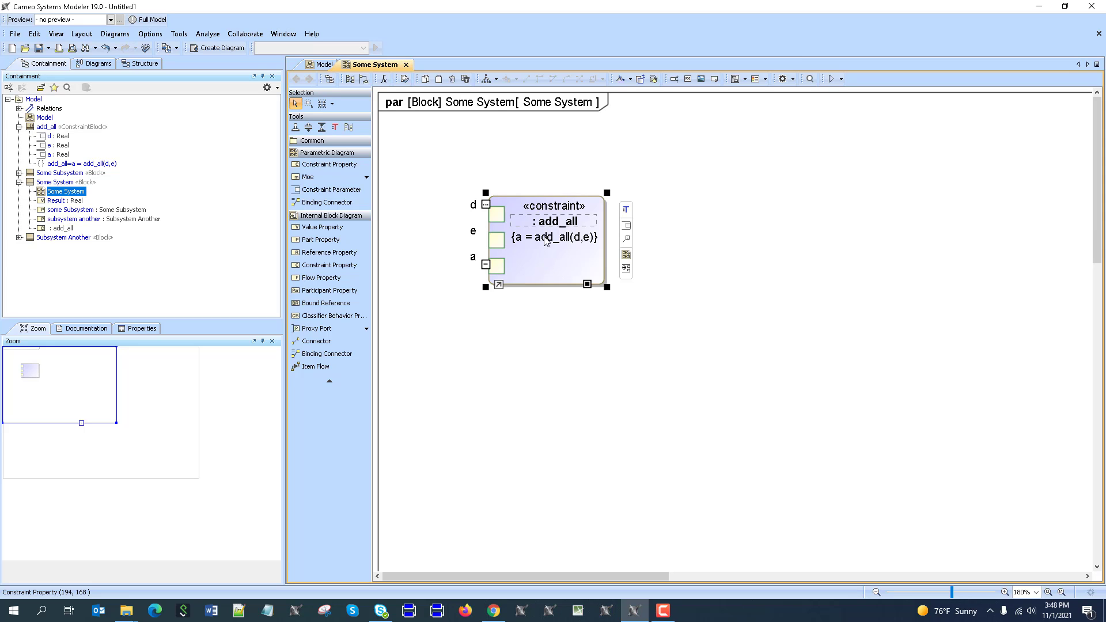
click(386, 78)
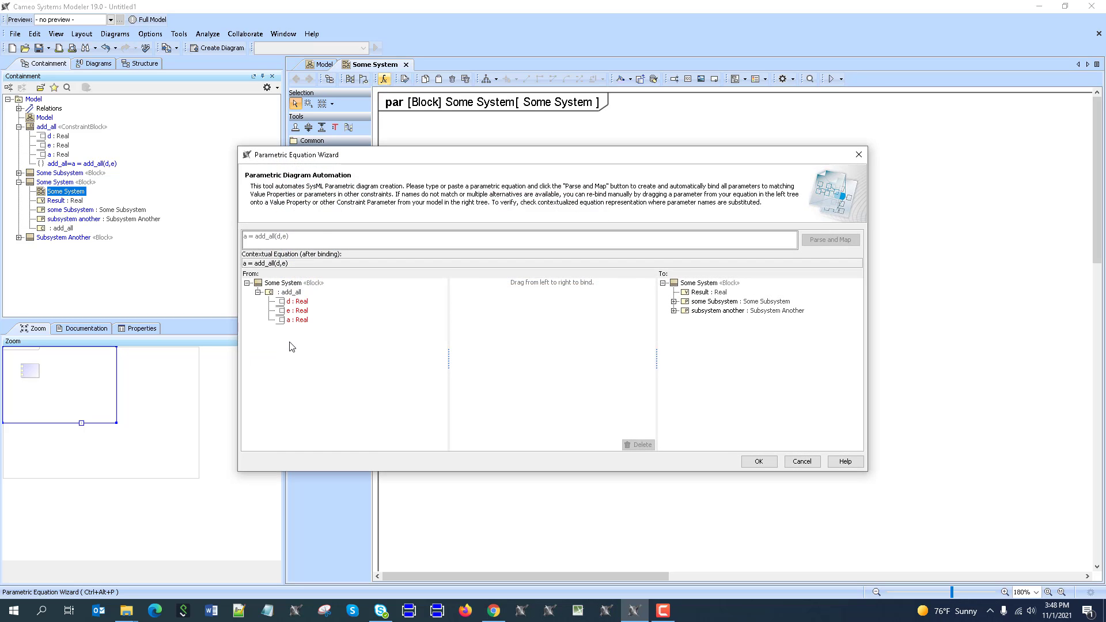
Bind add_all's a to Result, d to InputA and e to InputB, then apply.
click(676, 320)
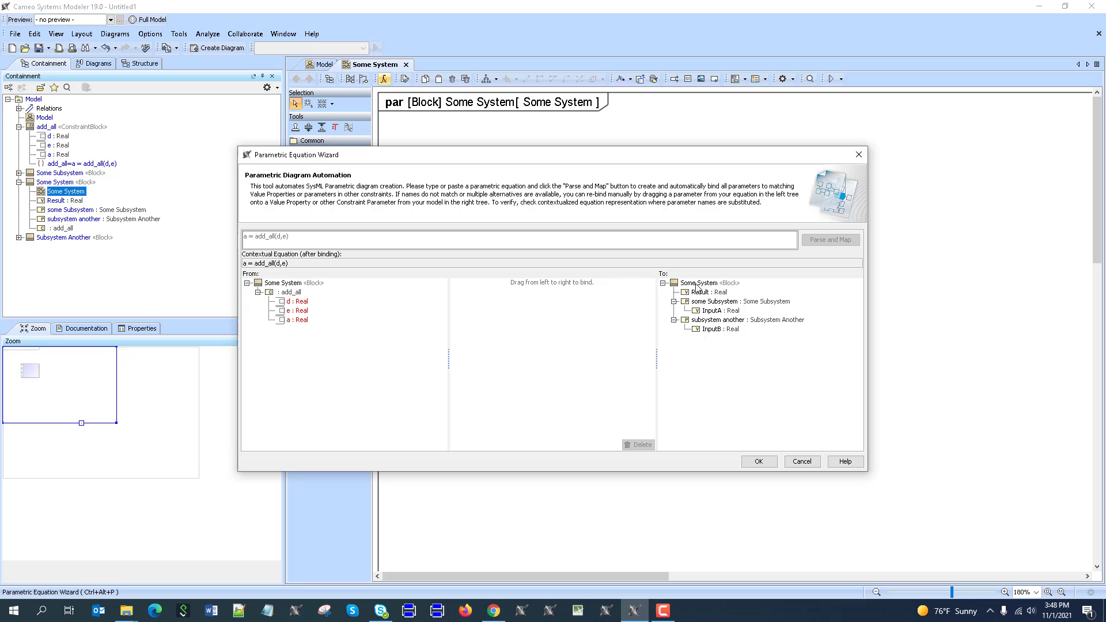
mouse_move(354, 294)
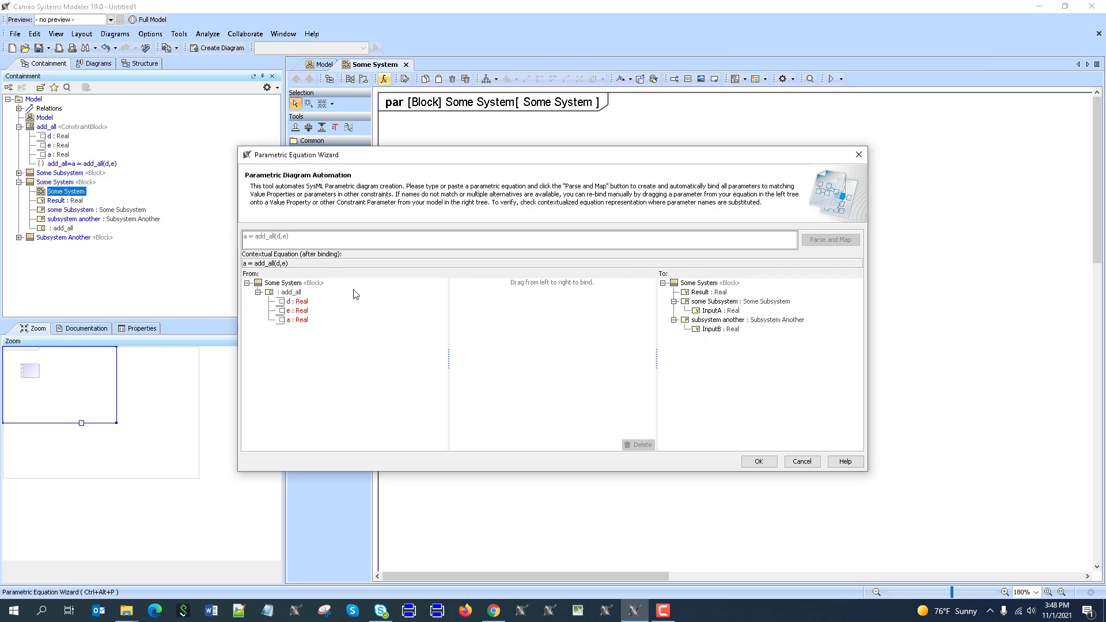
drag(297, 319, 708, 292)
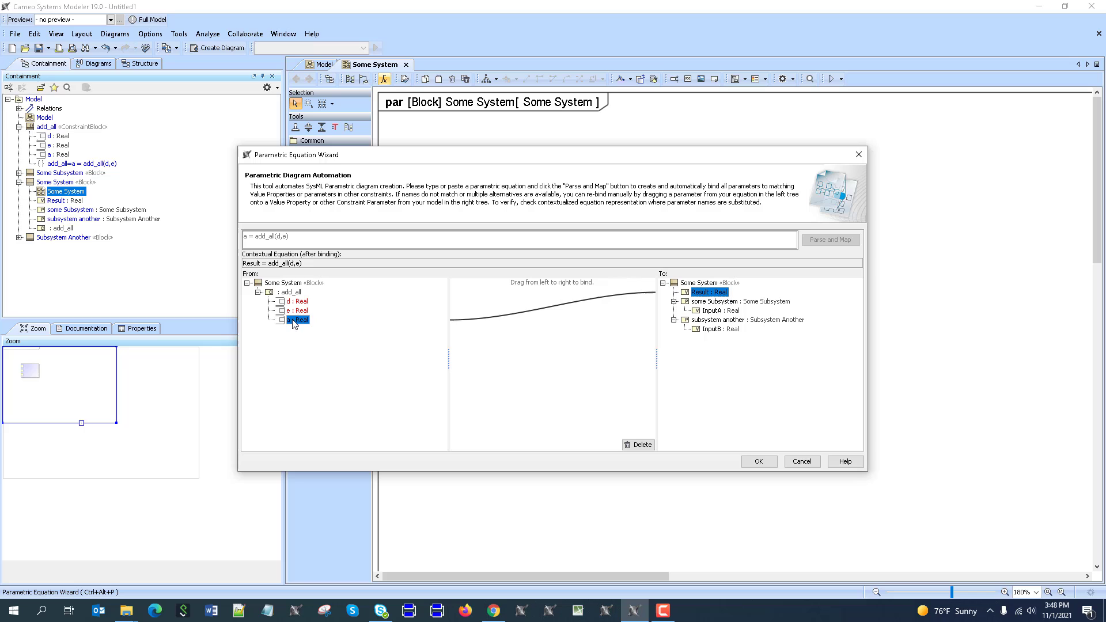
drag(299, 310, 720, 310)
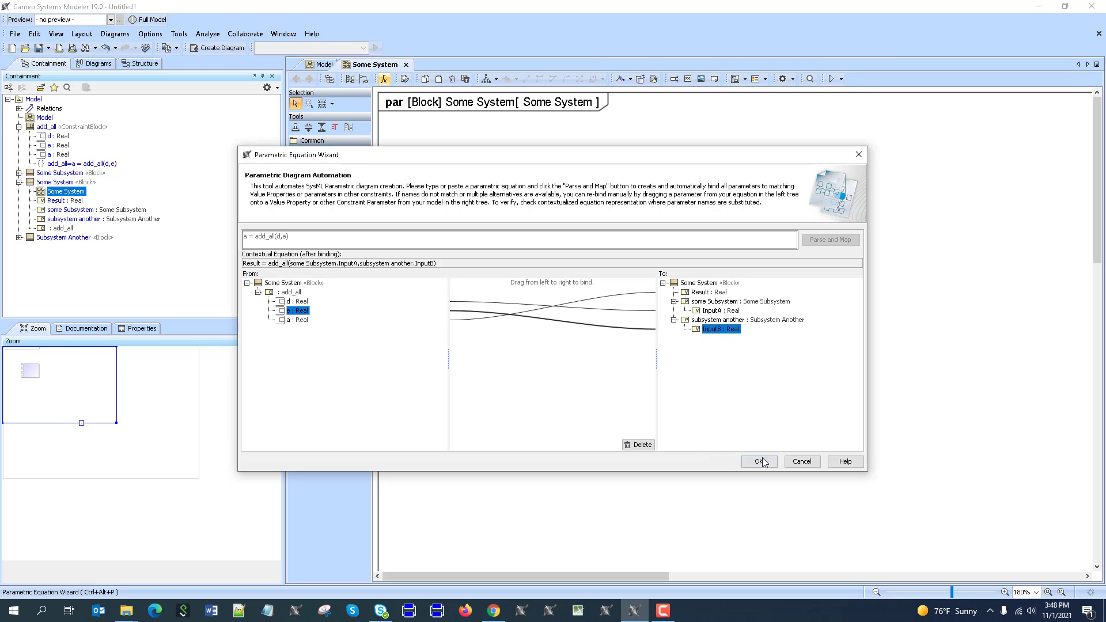
click(758, 461)
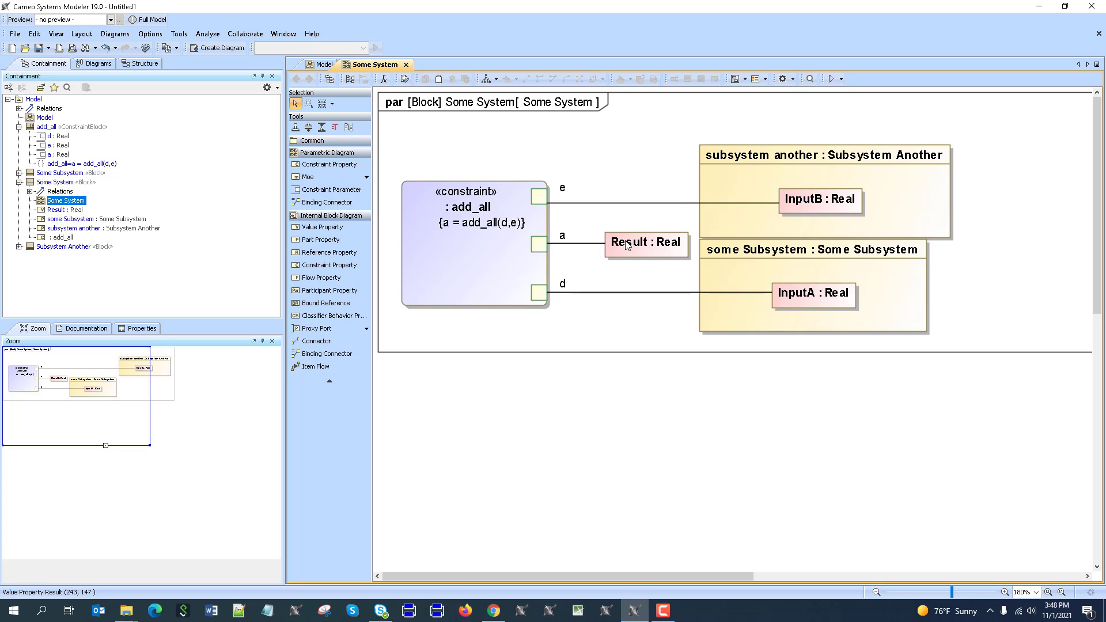
mouse_move(830, 78)
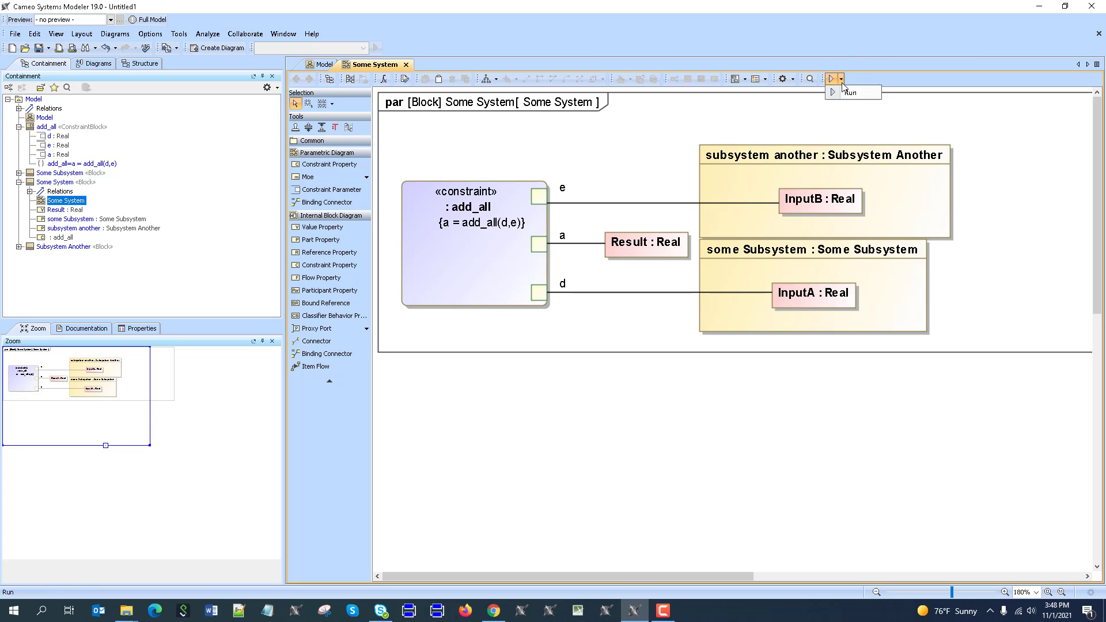
Simulate with InputB 10, then stop and rerun to set InputA to 100.
click(831, 79)
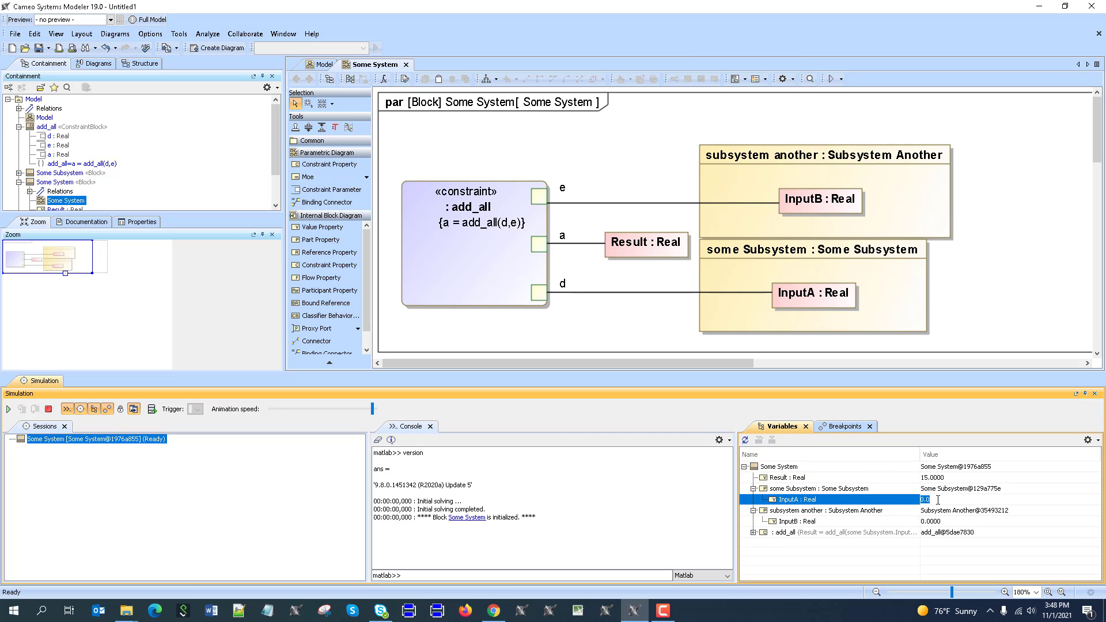
text(10)
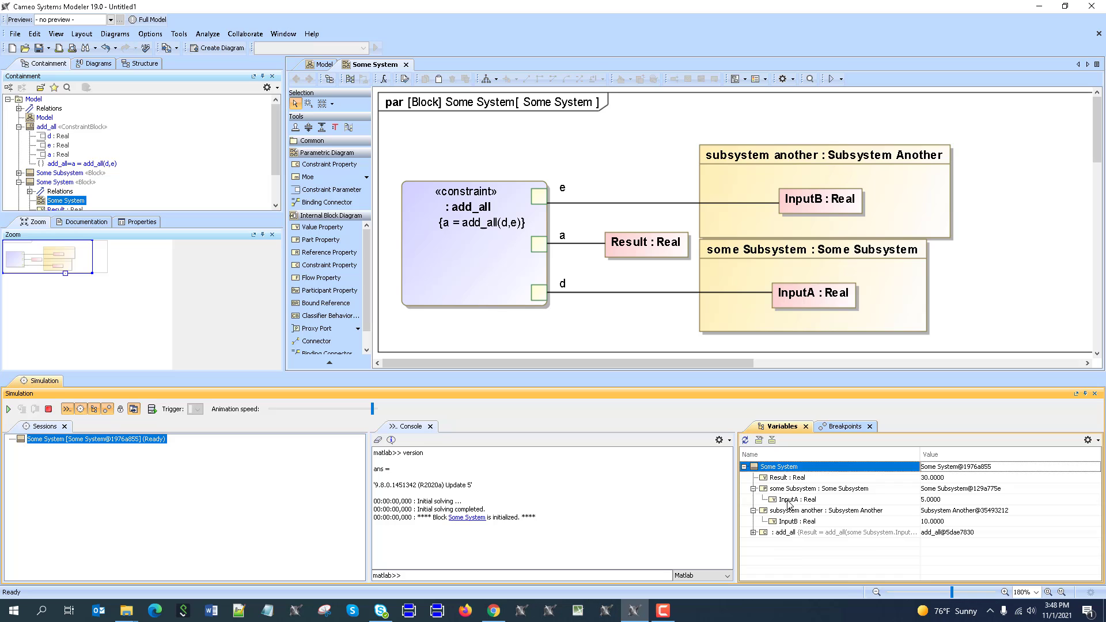
click(797, 500)
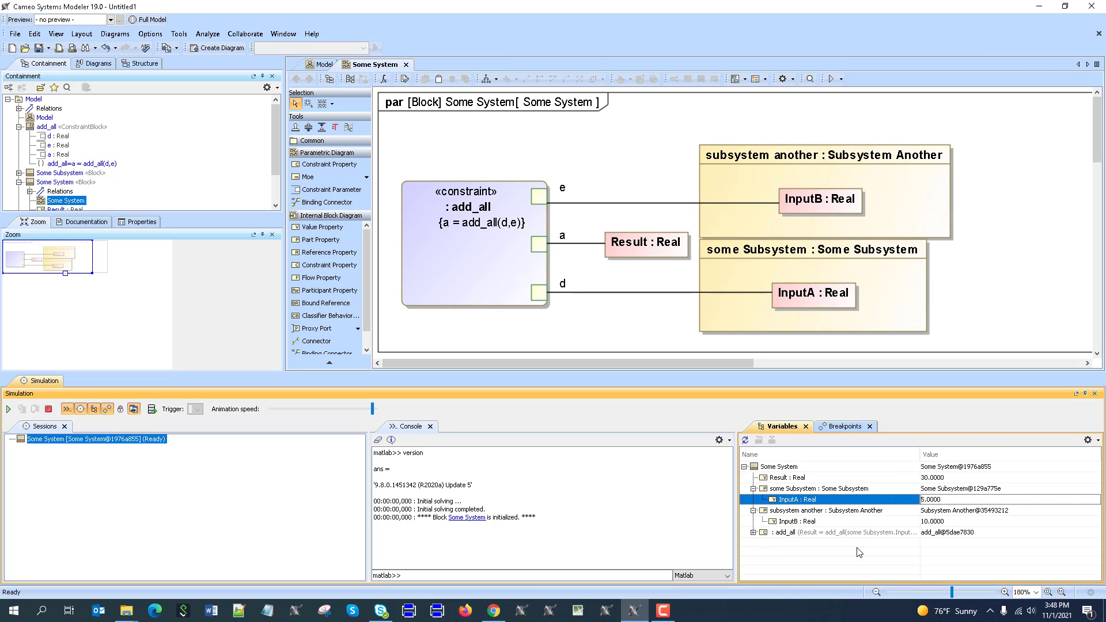
click(793, 520)
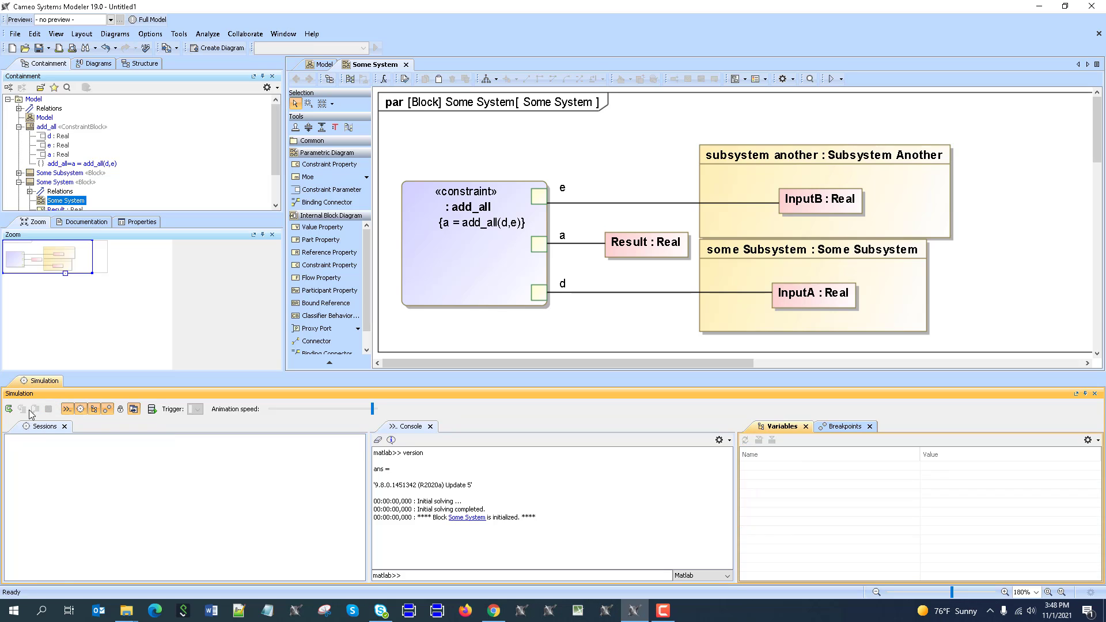
click(9, 409)
text(100)
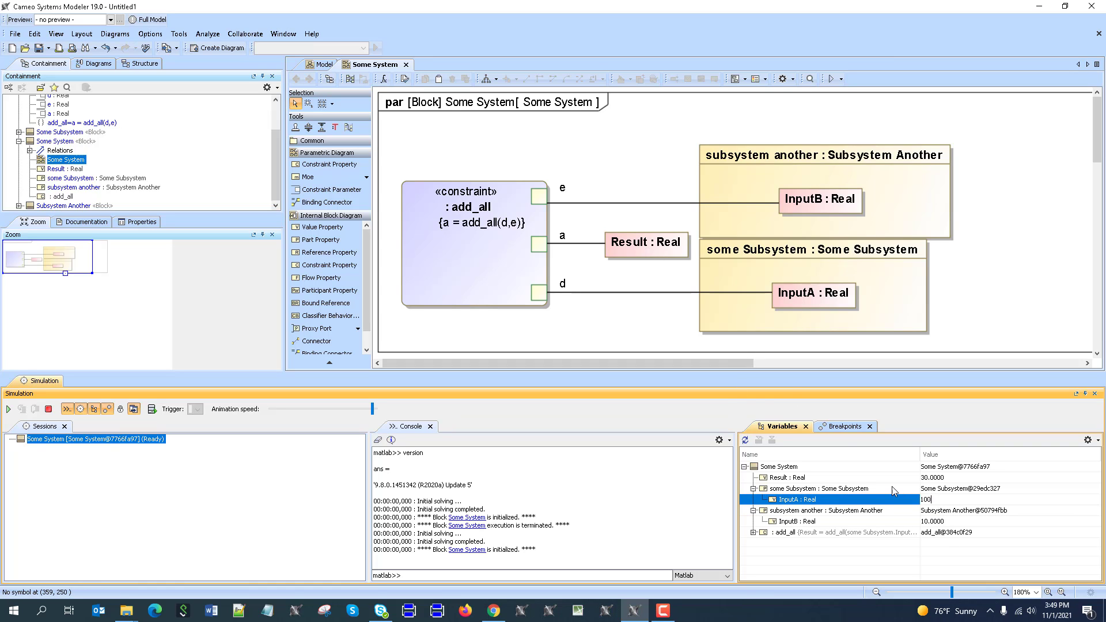
right_click(797, 499)
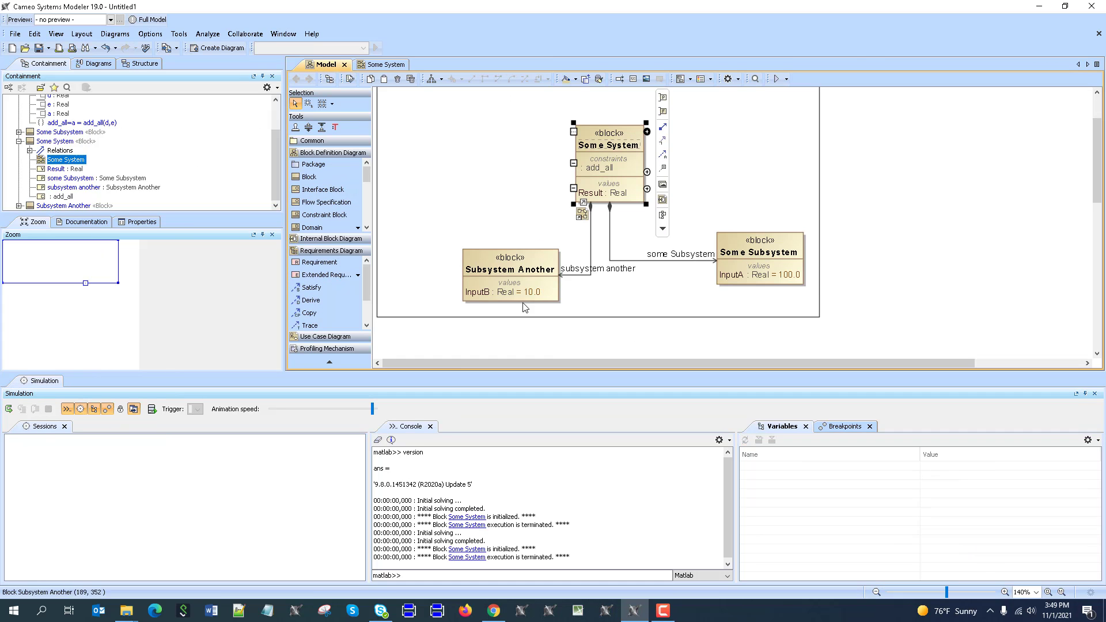
Run the Some System simulation from its context menu, yielding Result 125.
right_click(608, 142)
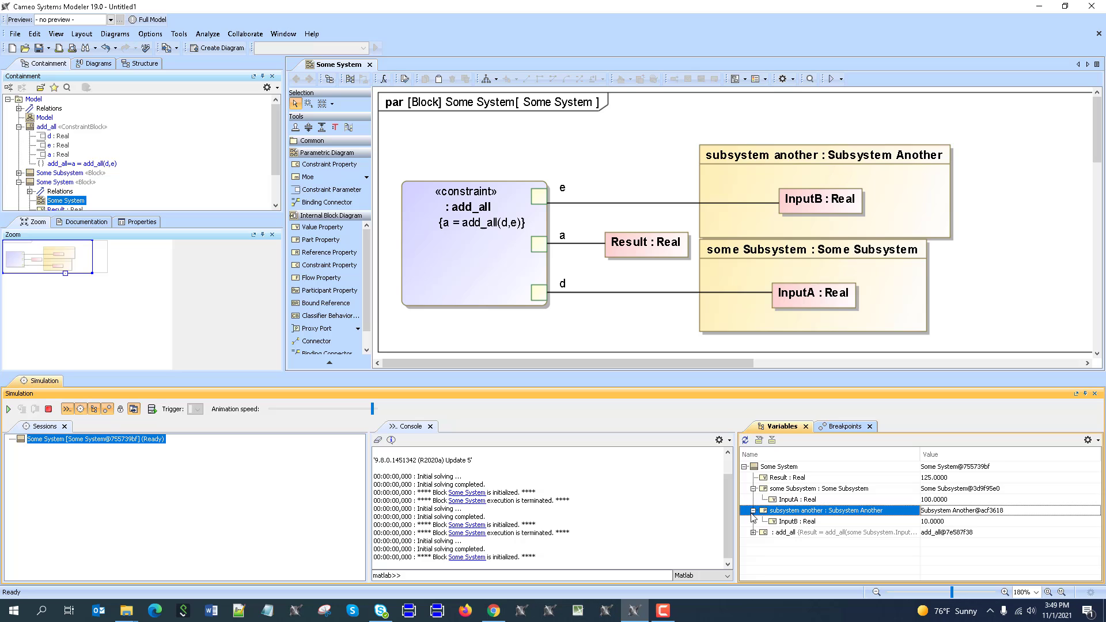
mouse_move(535, 290)
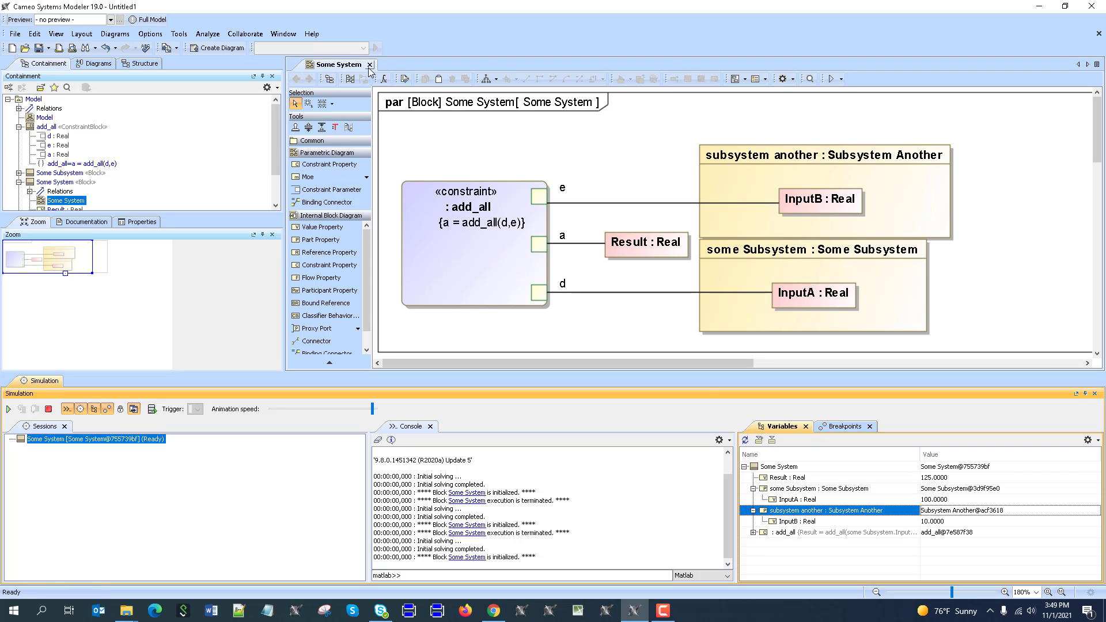
Close the parametric diagram and add requirement text 'Result shall be less than 100' on the Model bdd.
click(370, 64)
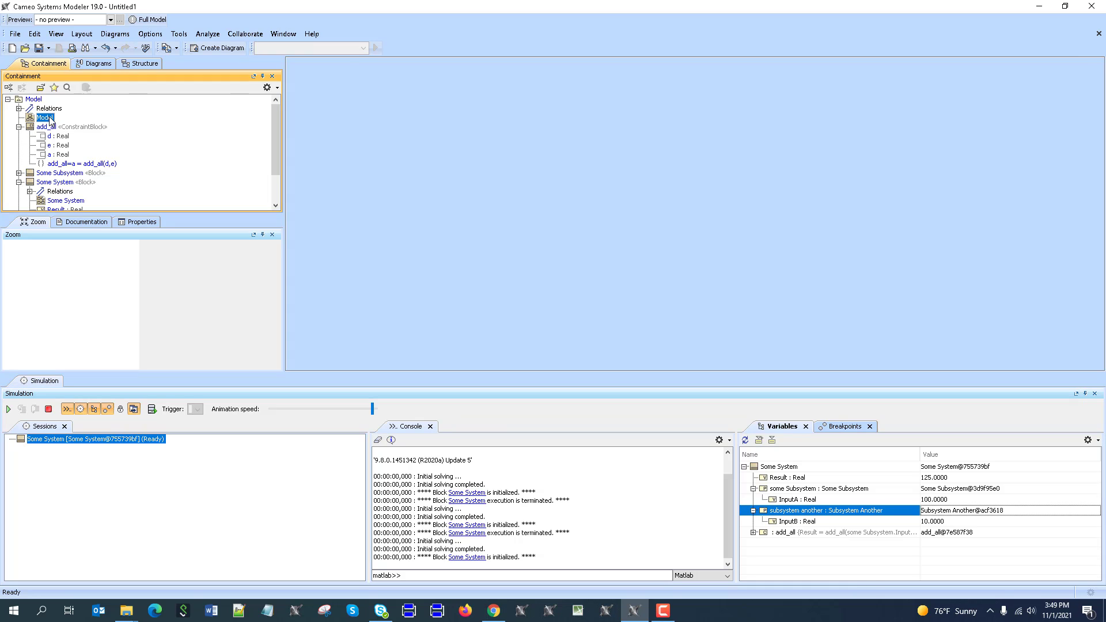
double_click(44, 116)
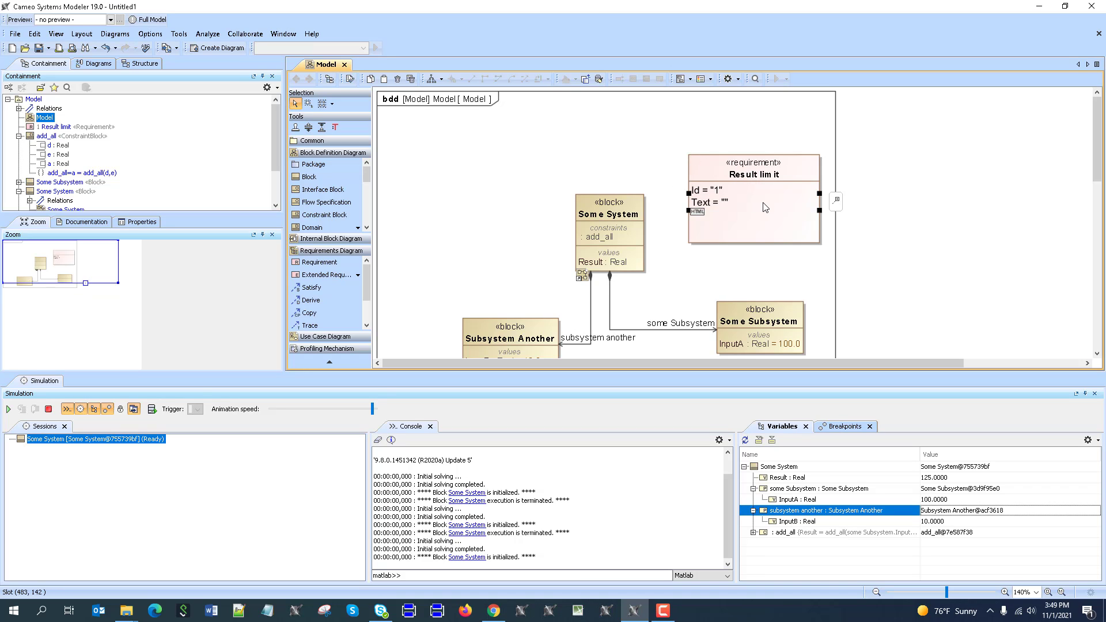
text(Result shall be)
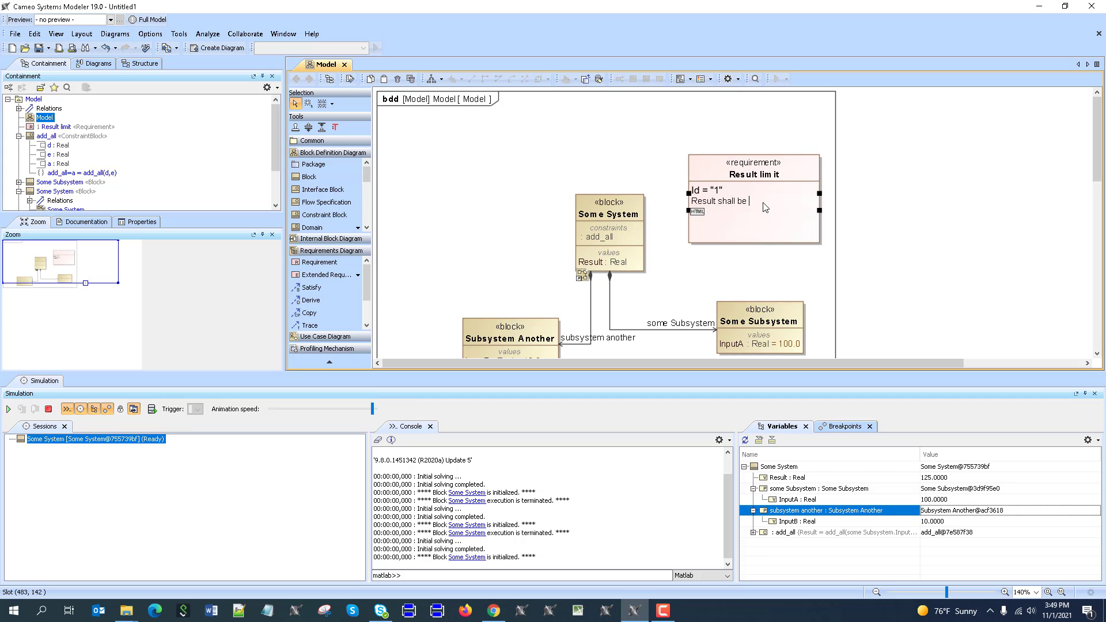
text(less than 100)
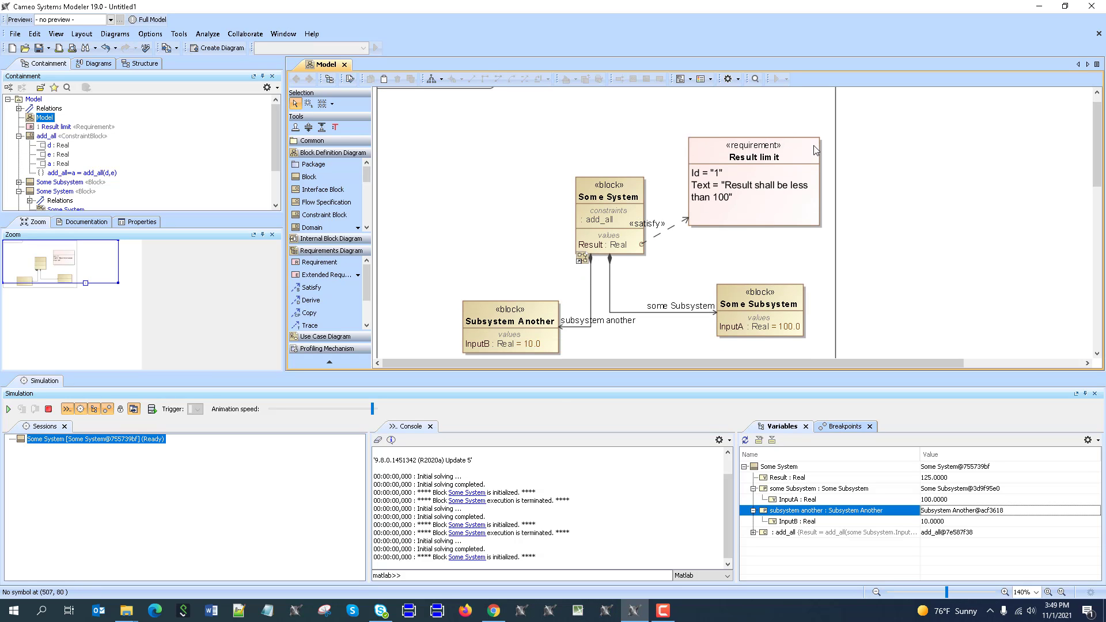
click(151, 33)
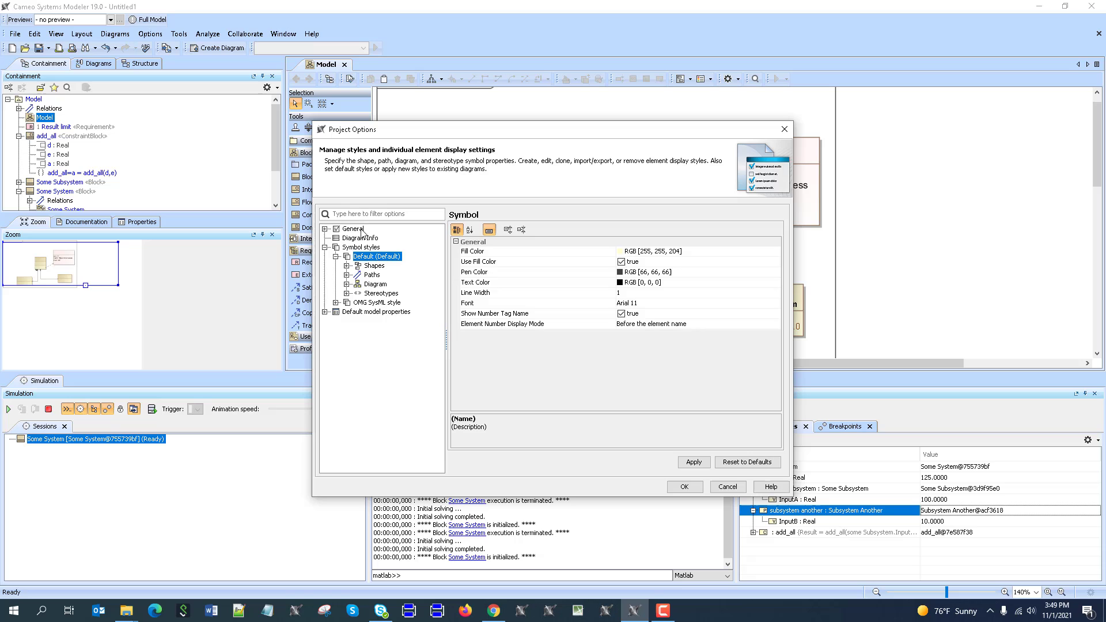
Review the General > General project options, then close the Project Options dialog.
click(353, 228)
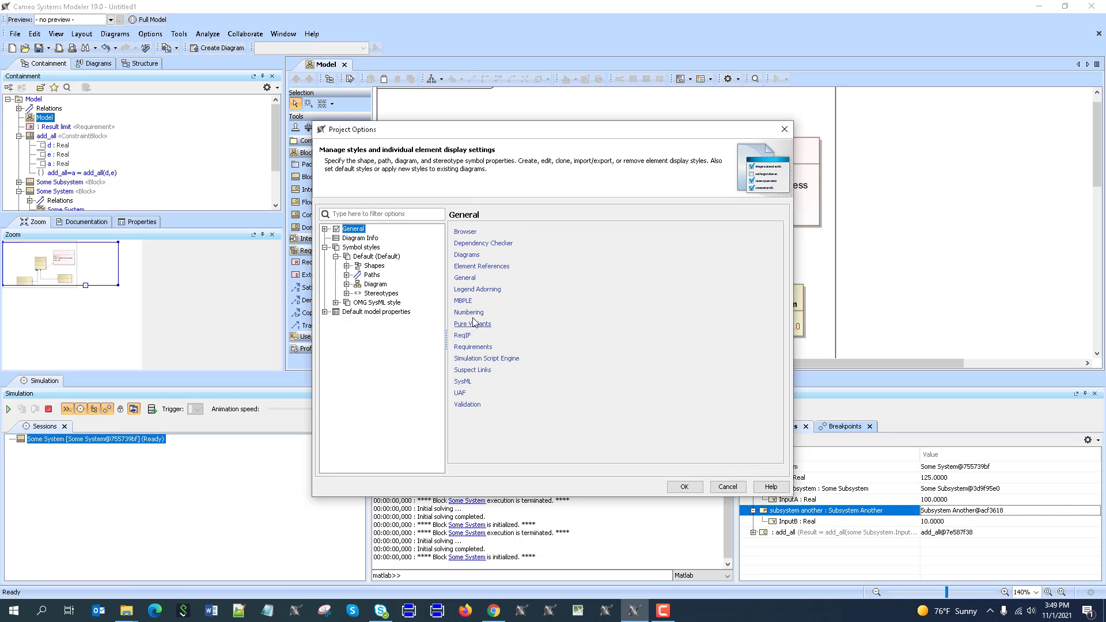
click(364, 274)
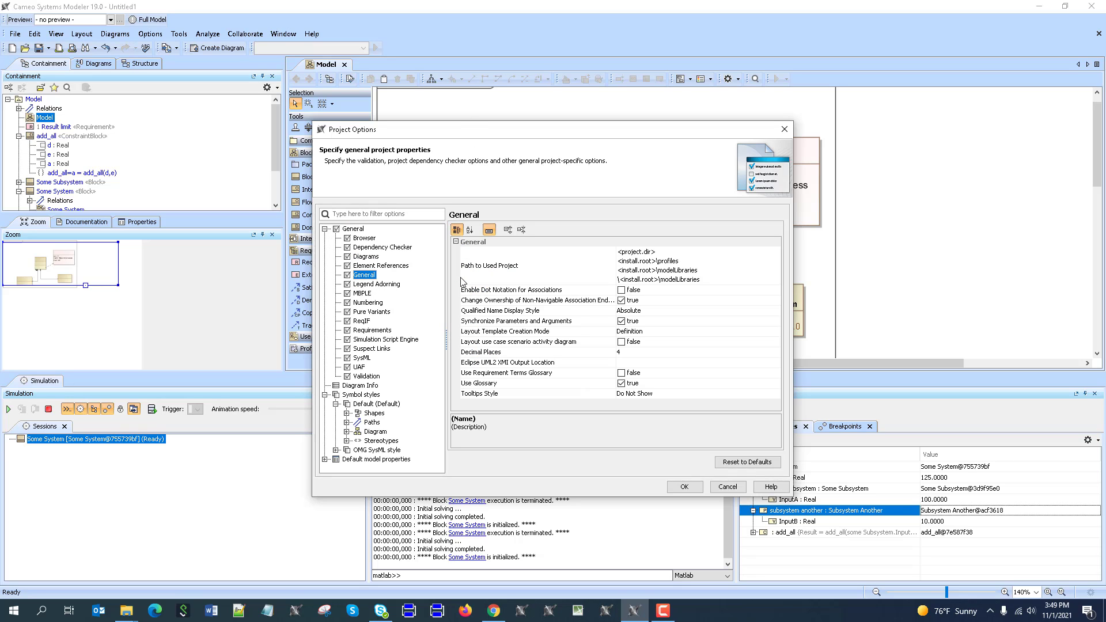
mouse_move(376, 352)
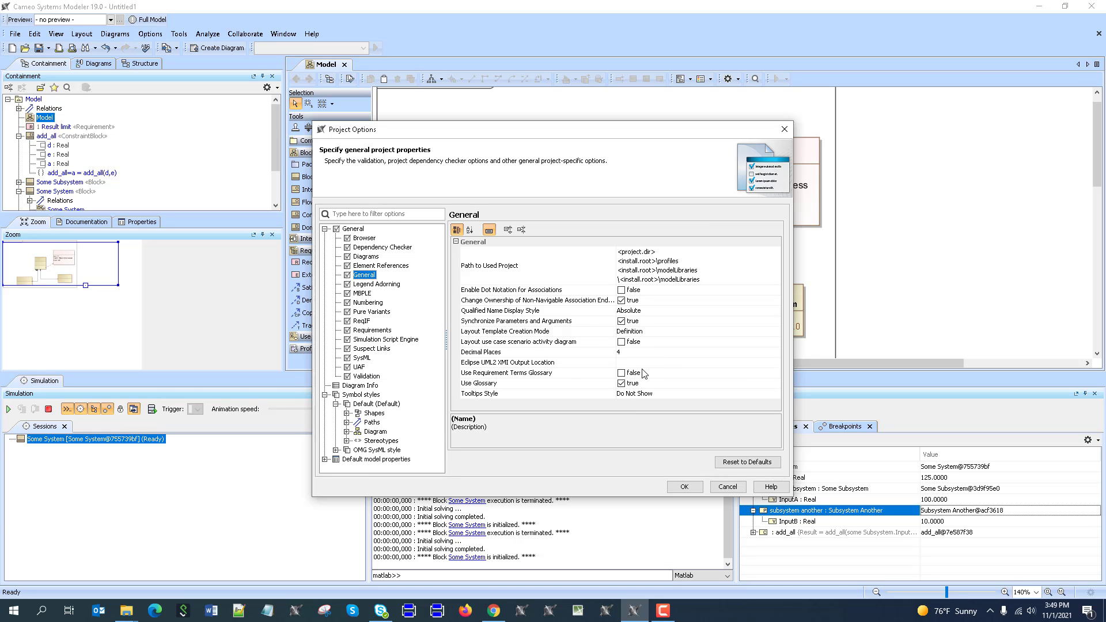
click(726, 486)
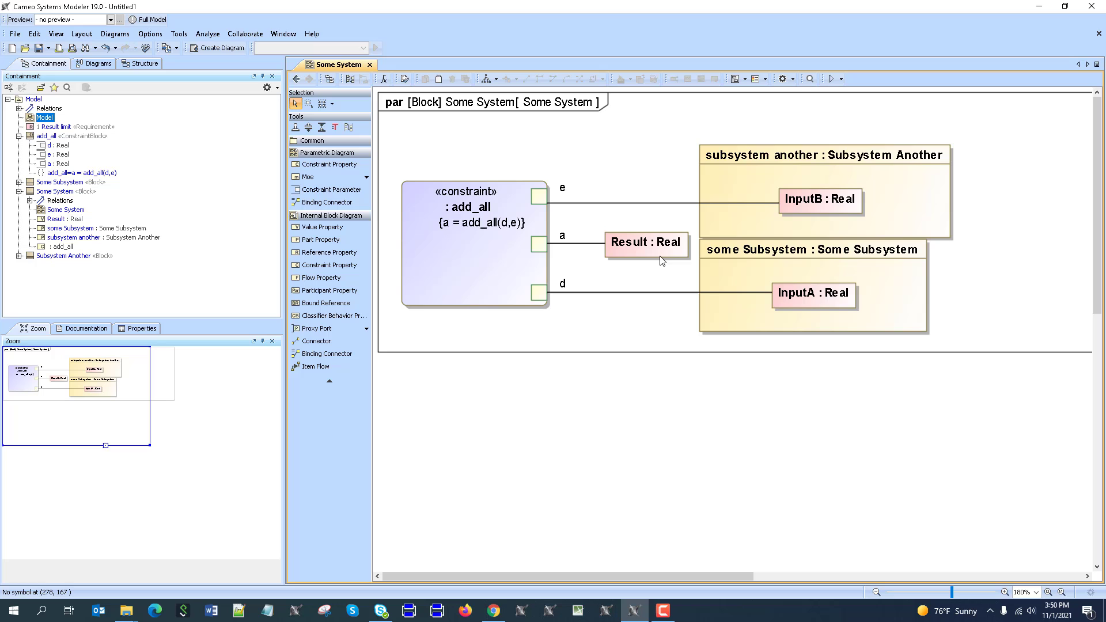
click(492, 611)
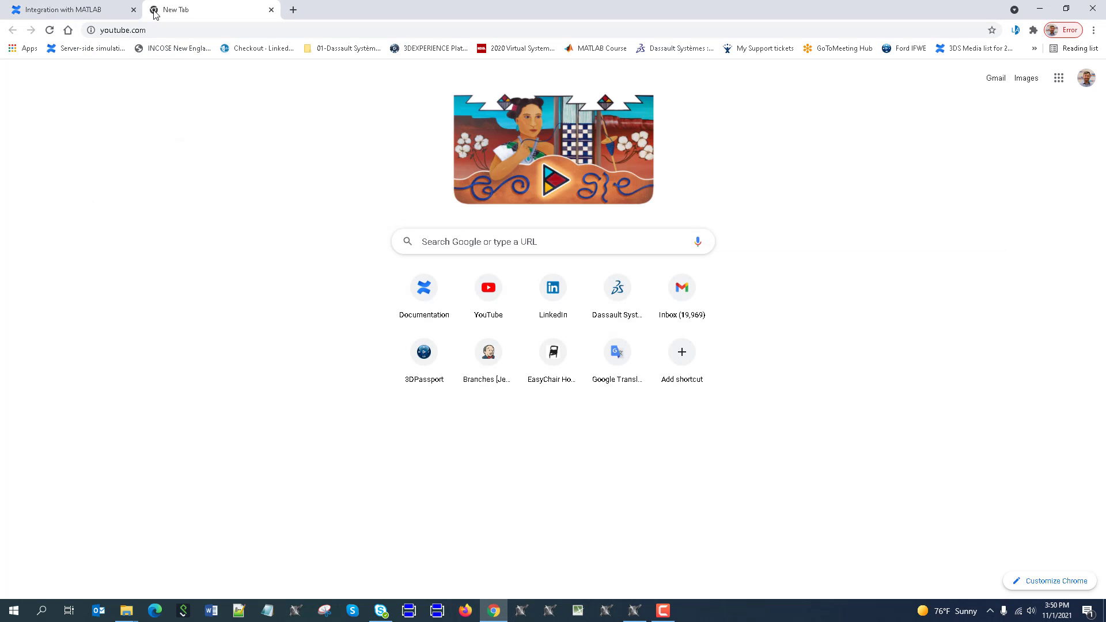
Search YouTube for 'MBSE Execution', browse its MATLAB videos, then return to Cameo.
click(487, 287)
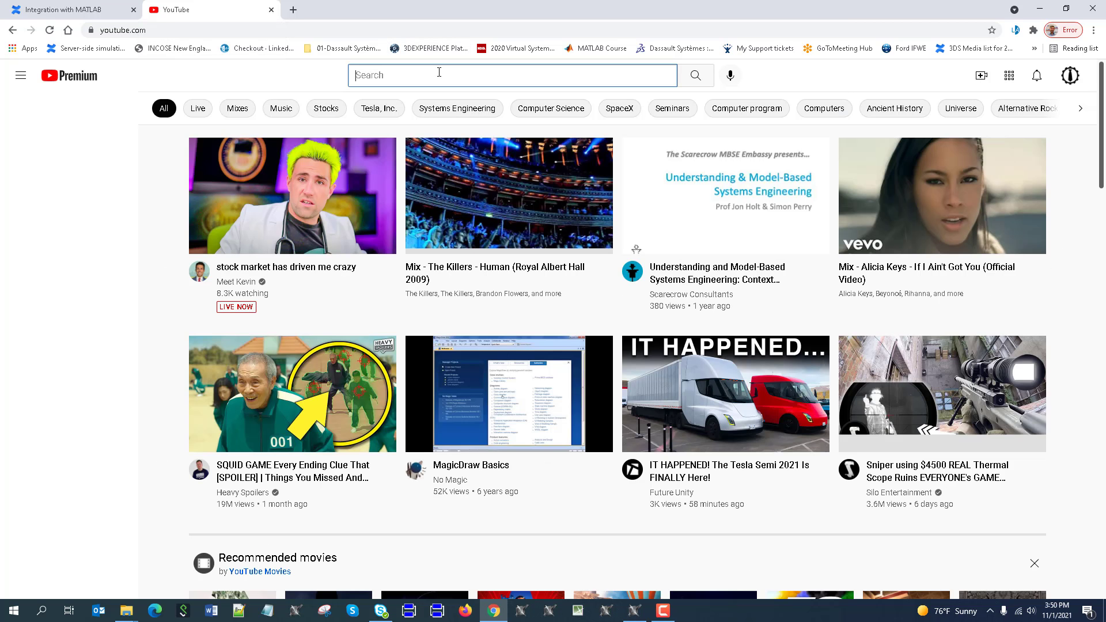
text(mbse execution)
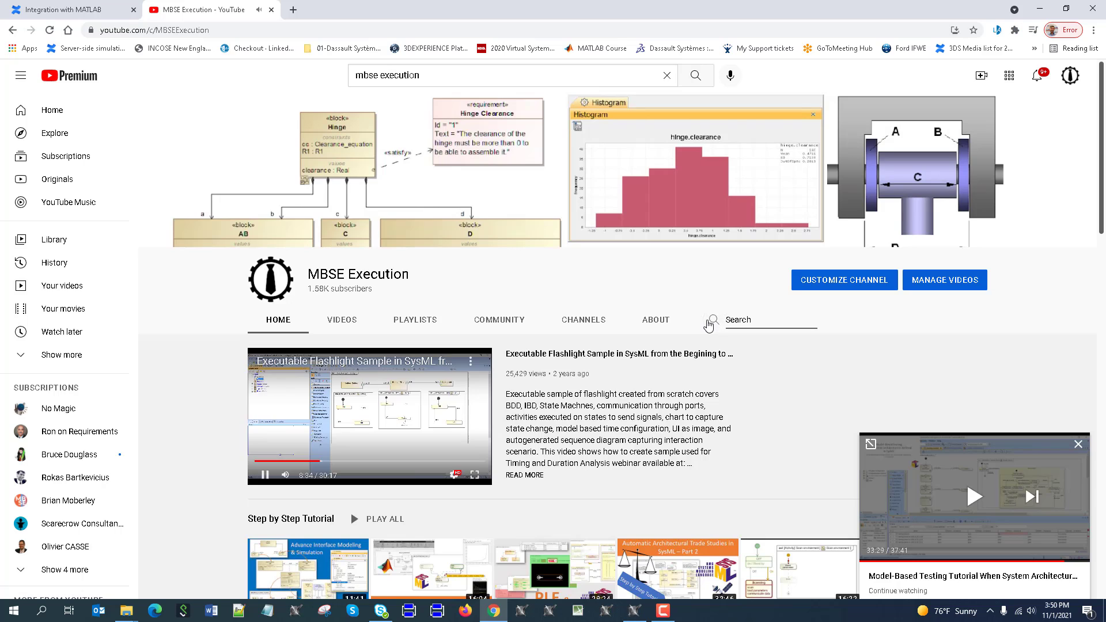
text(mail)
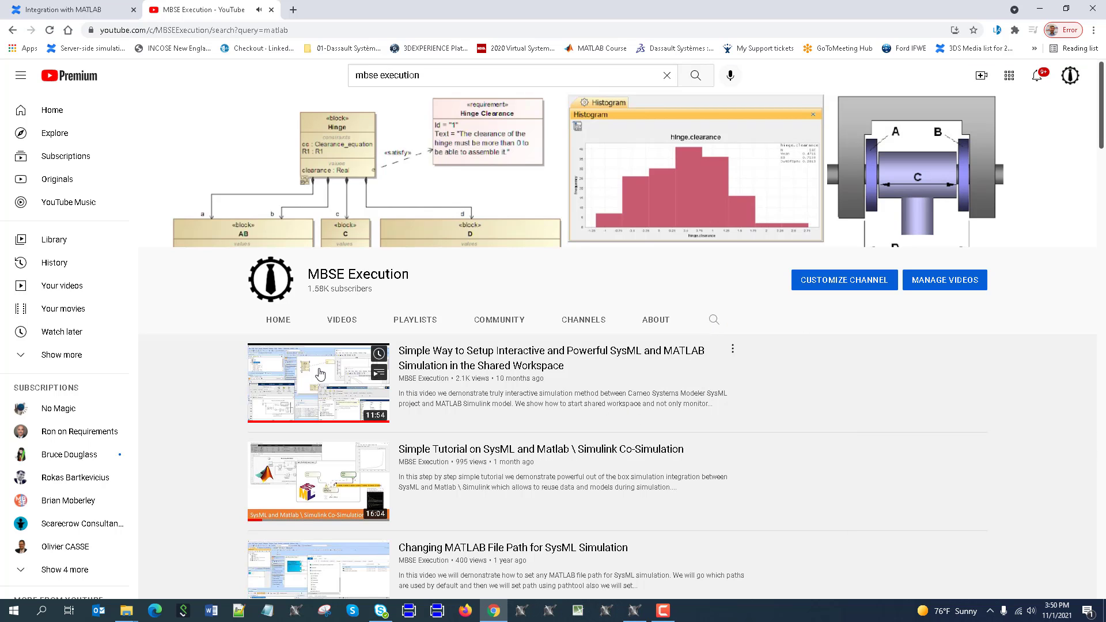
scroll(down, 3)
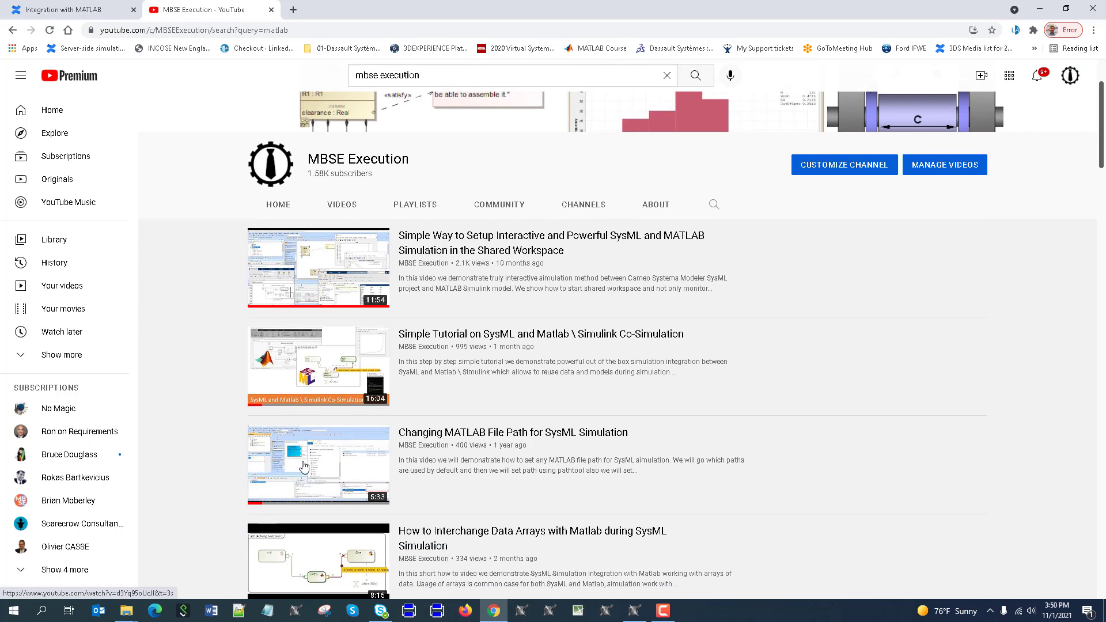
scroll(down, 3)
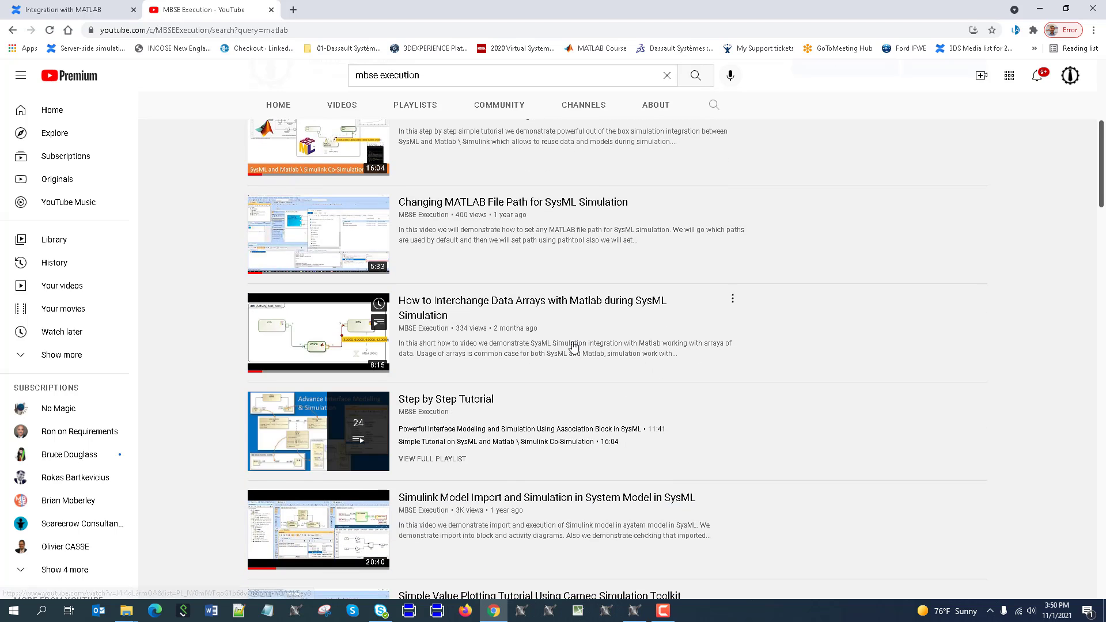
scroll(down, 3)
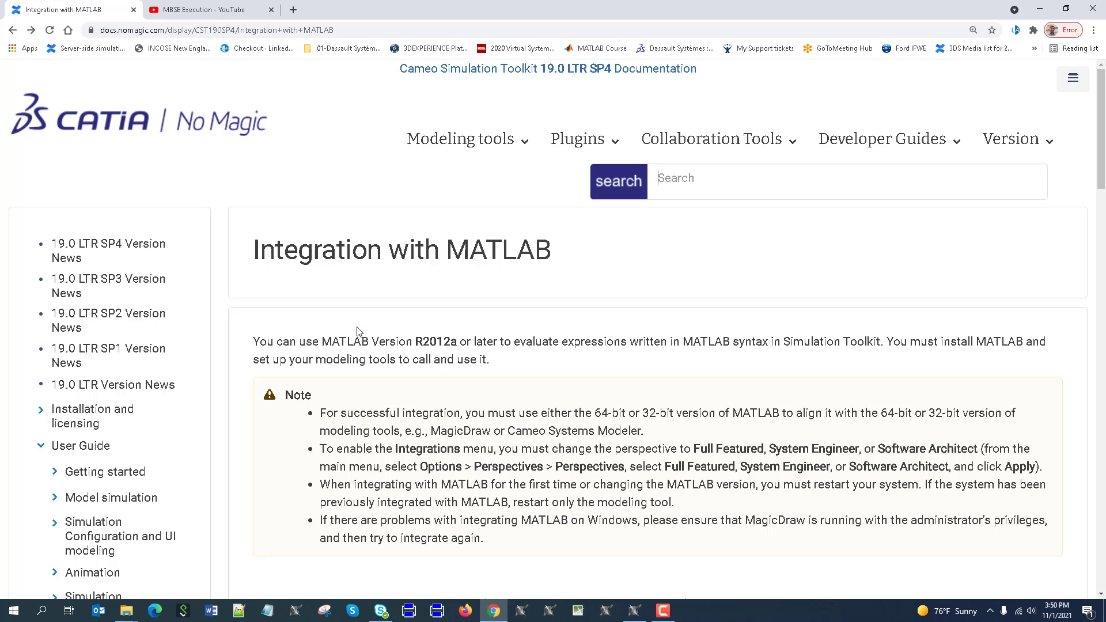
click(661, 609)
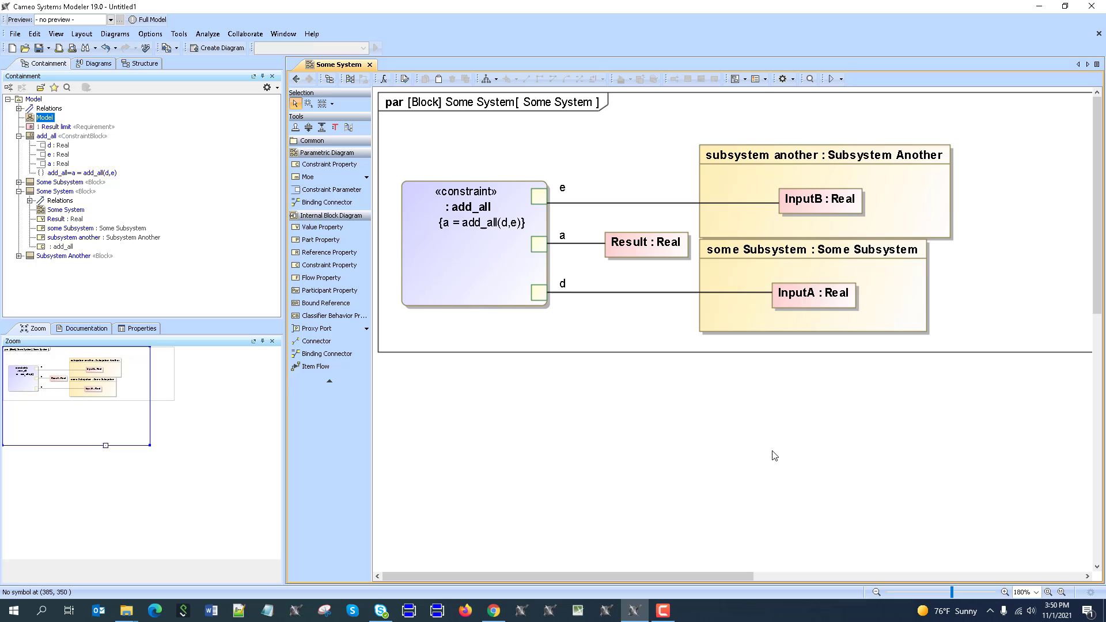
mouse_move(767, 444)
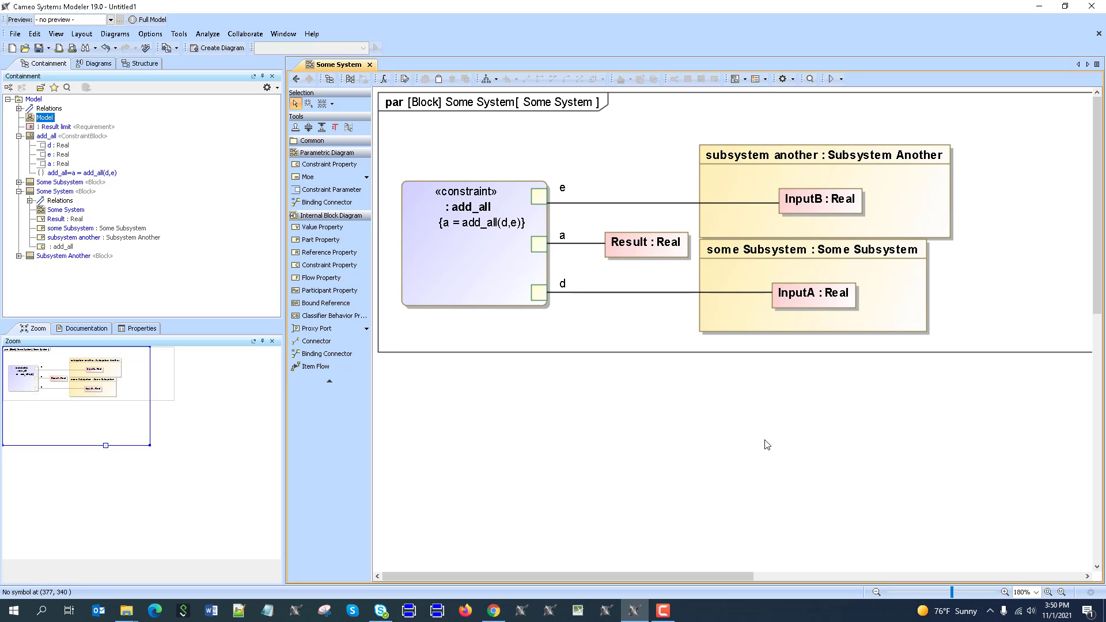
mouse_move(738, 444)
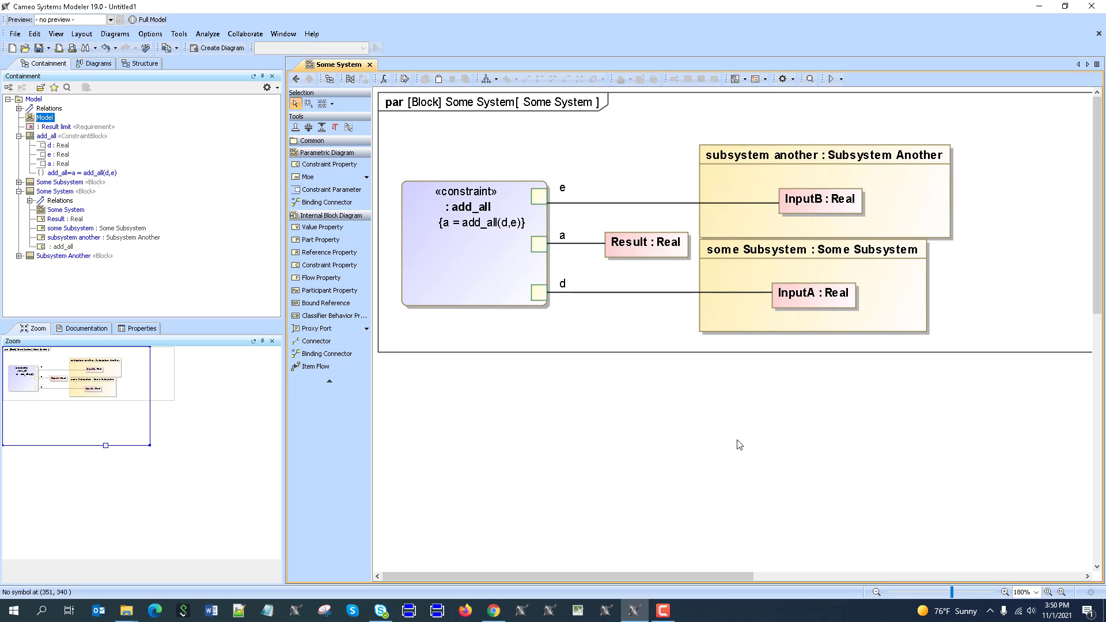